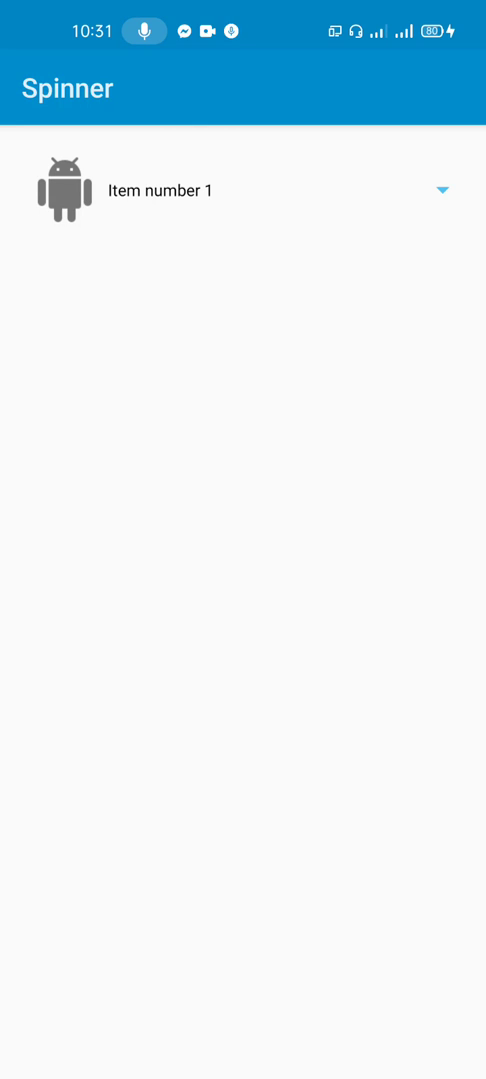
# - Browse the spinner's icon list, choose Item number 2, then scroll the reopened list
pyautogui.click(160, 190)
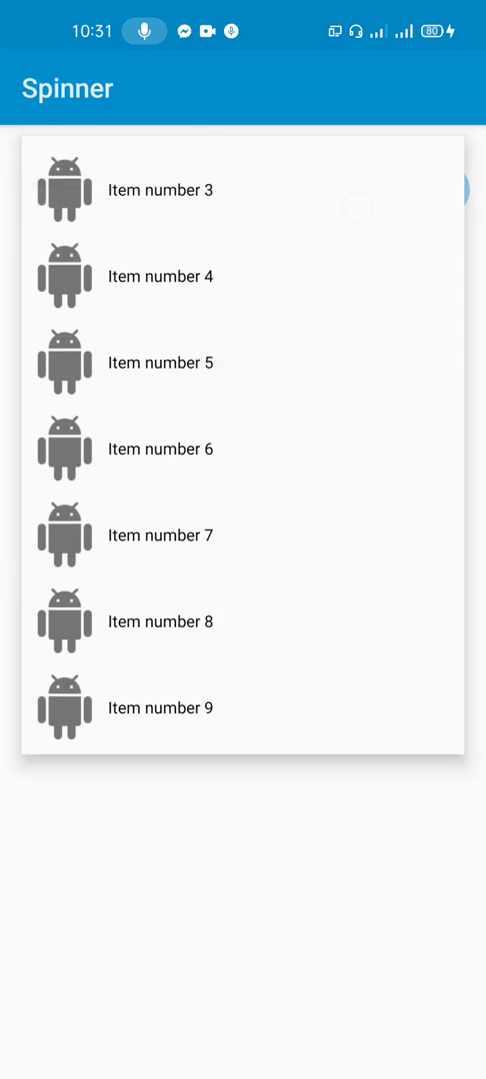
pyautogui.scroll(-3)
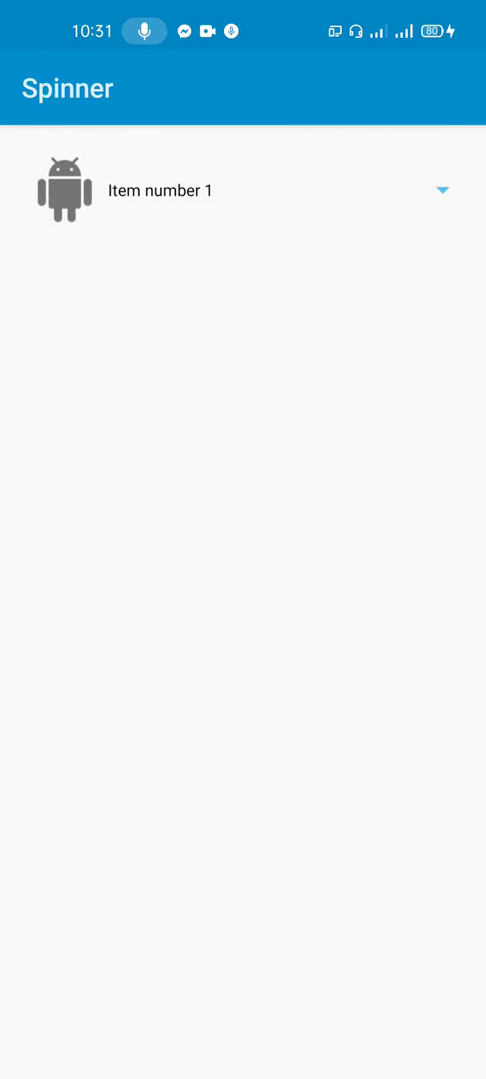
pyautogui.click(160, 190)
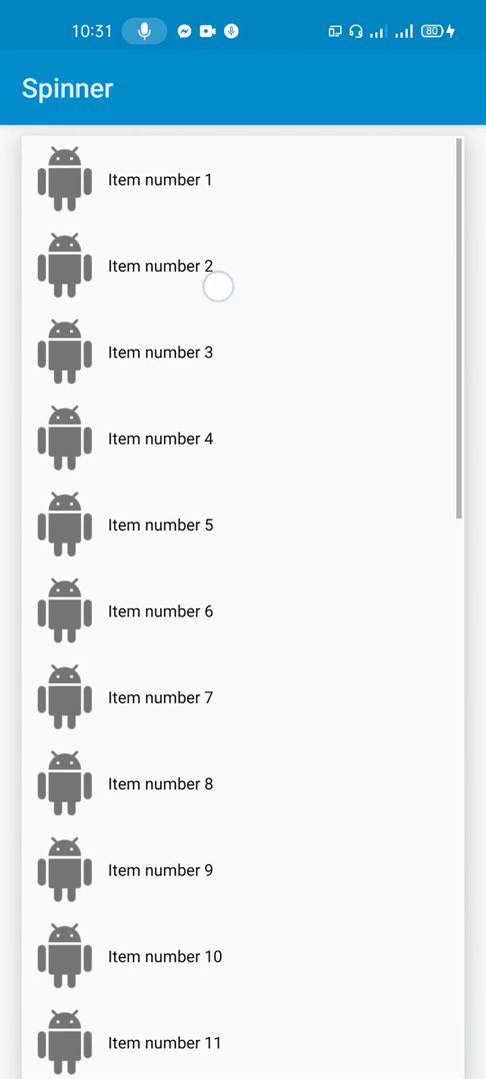
pyautogui.click(160, 268)
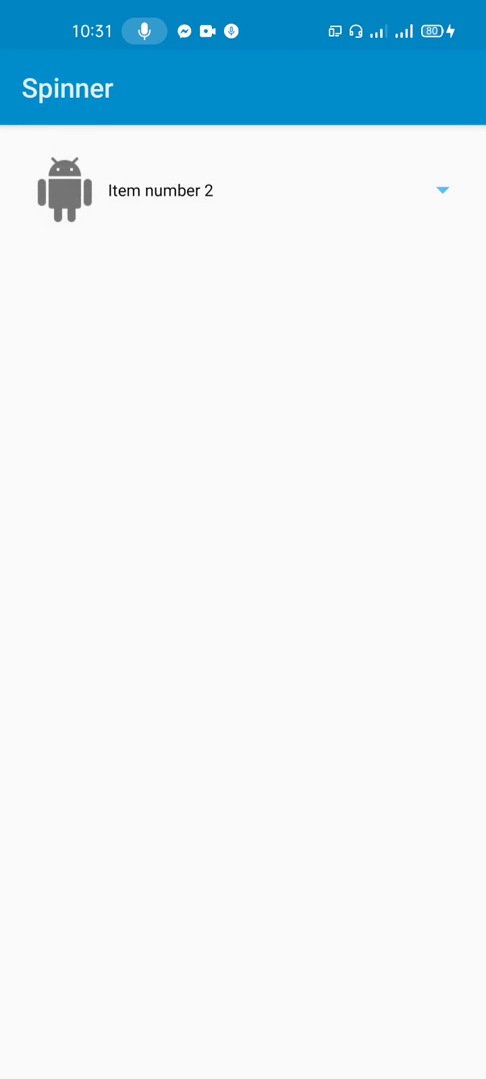
pyautogui.click(159, 189)
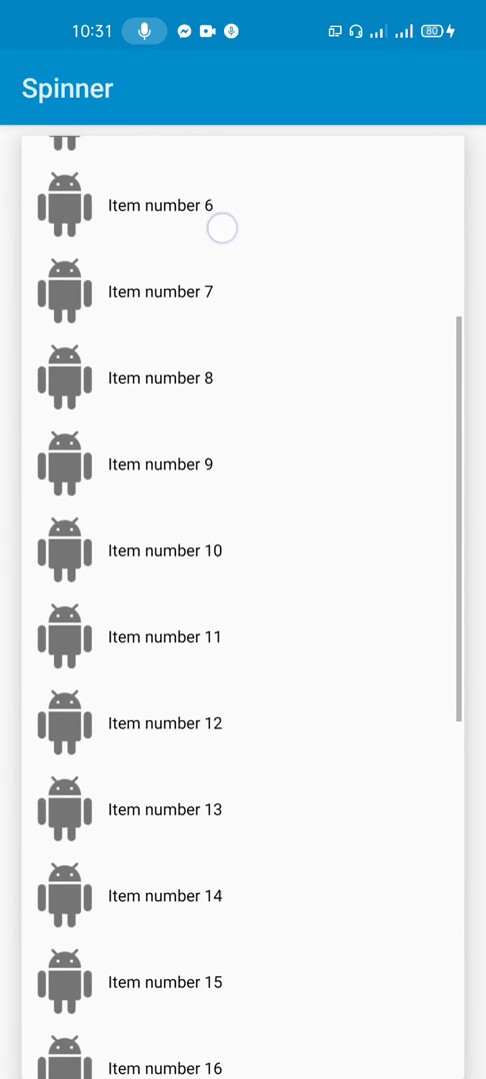
pyautogui.scroll(3)
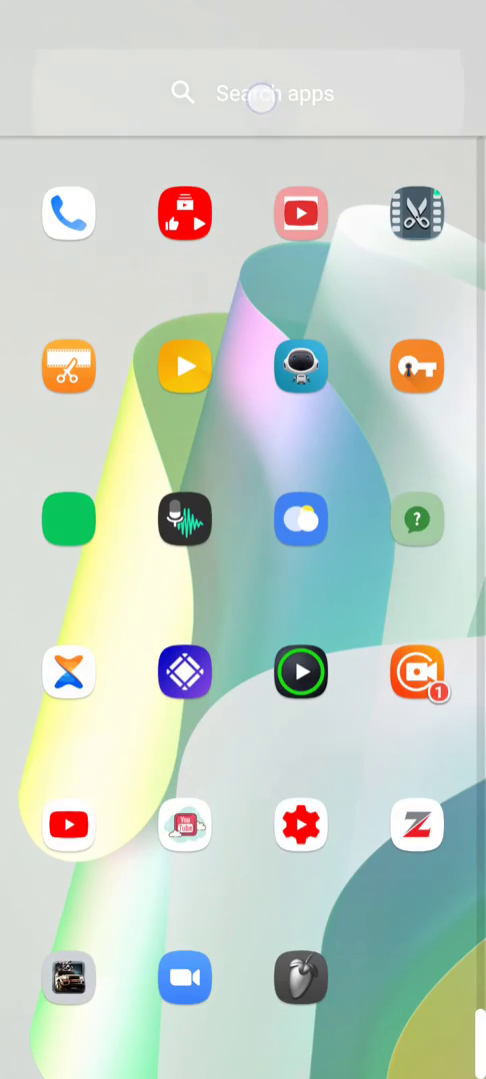
# - Find Sketchware, then create a new project with application name spinner
pyautogui.write('sk')
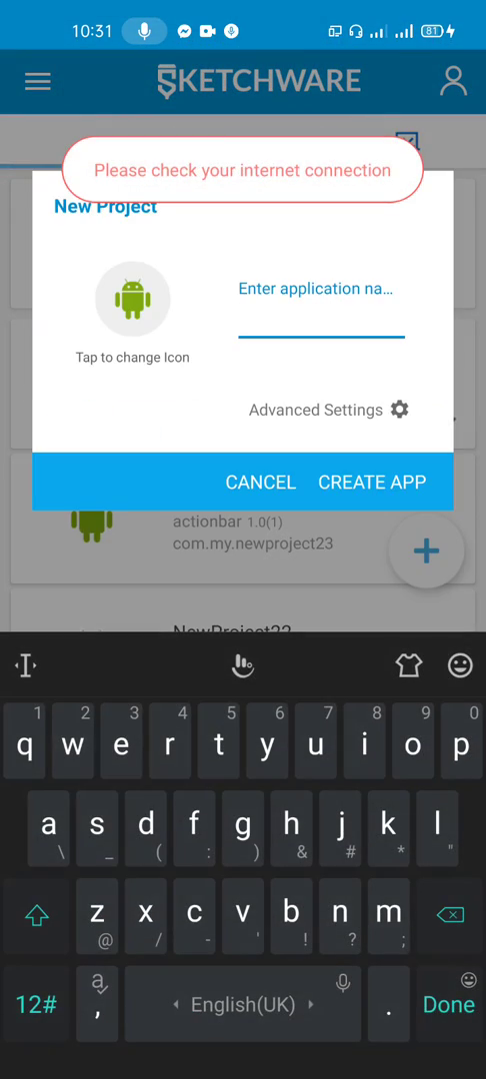
pyautogui.write('spinner')
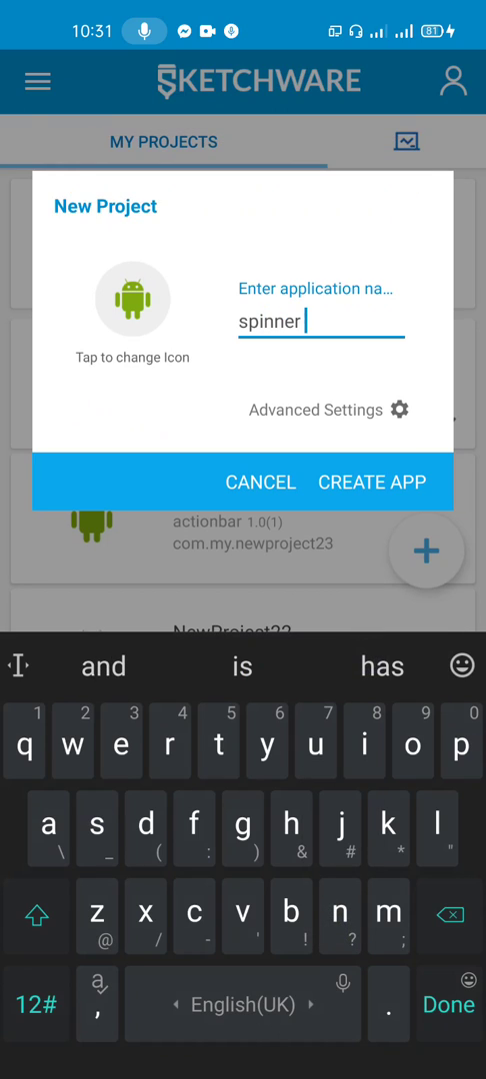
pyautogui.click(72, 742)
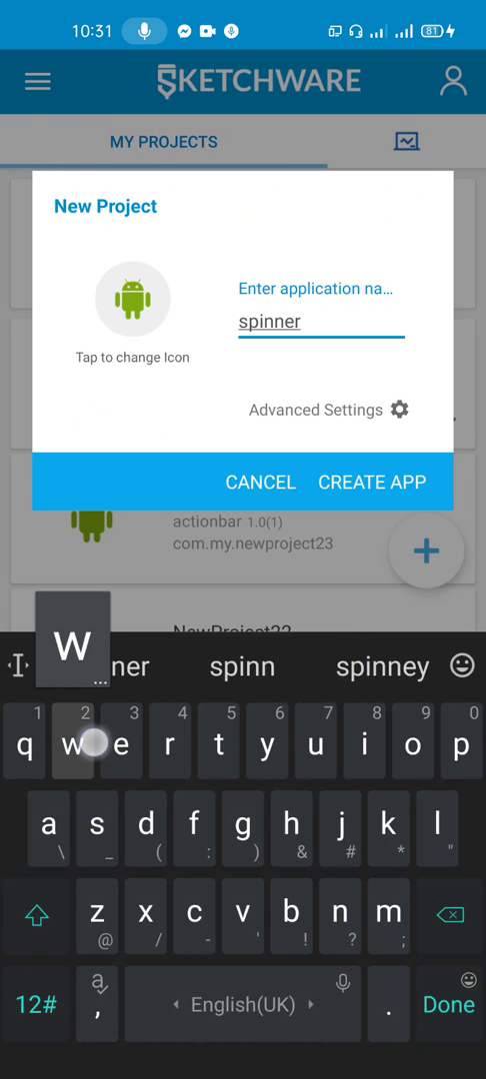
pyautogui.click(372, 482)
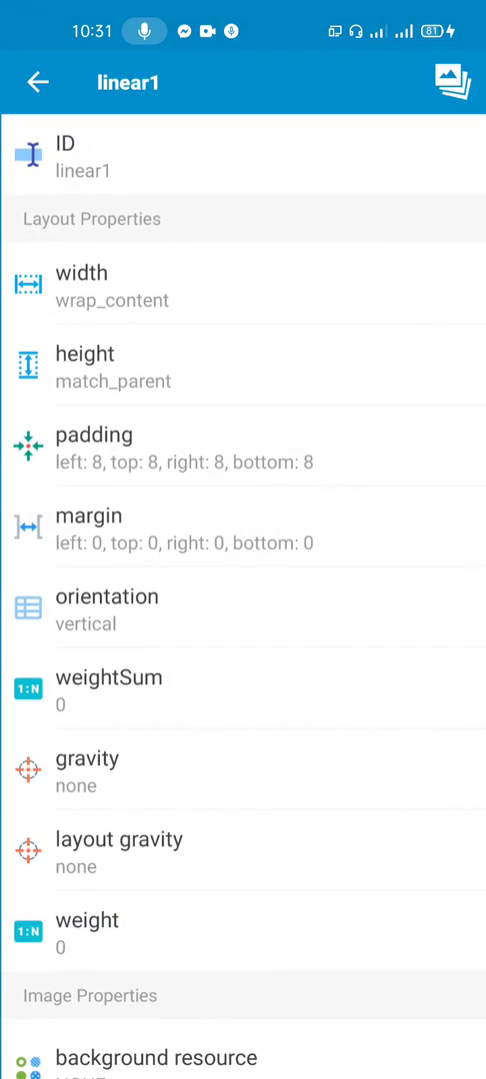
# - Set linear1 width to match_parent and return to the main.xml spinner layout
pyautogui.click(111, 300)
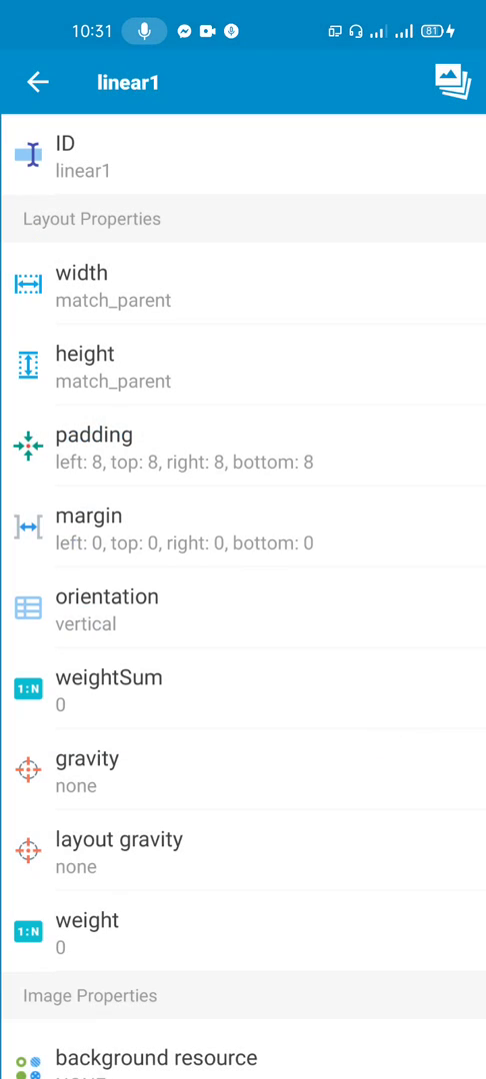
pyautogui.click(36, 84)
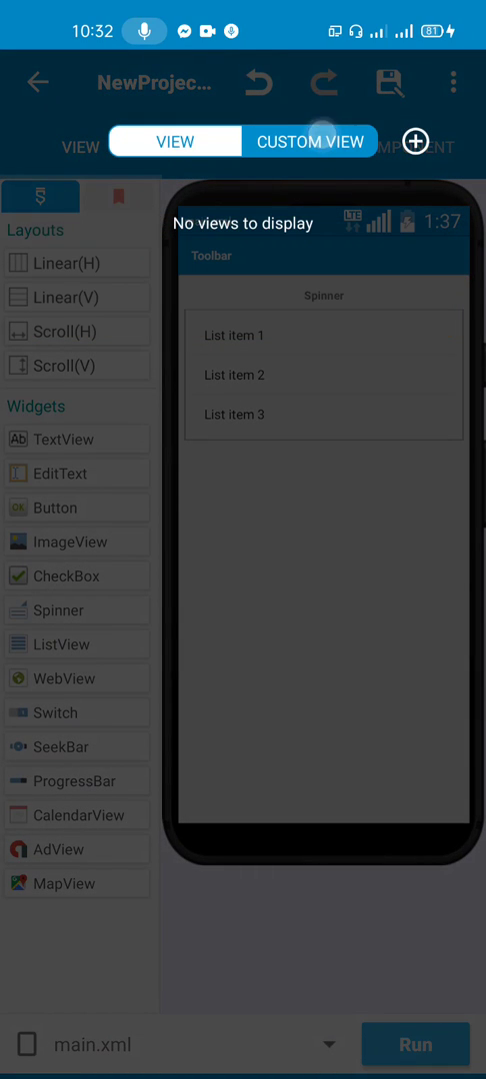
# - Add custom view cus holding an ImageView, with its linear1 height wrap_content
pyautogui.click(412, 140)
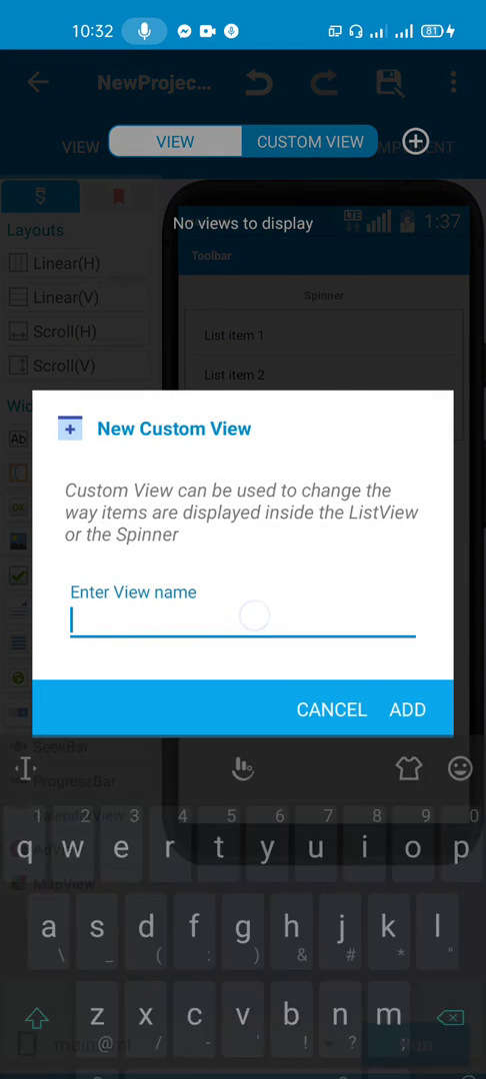
pyautogui.write('cus')
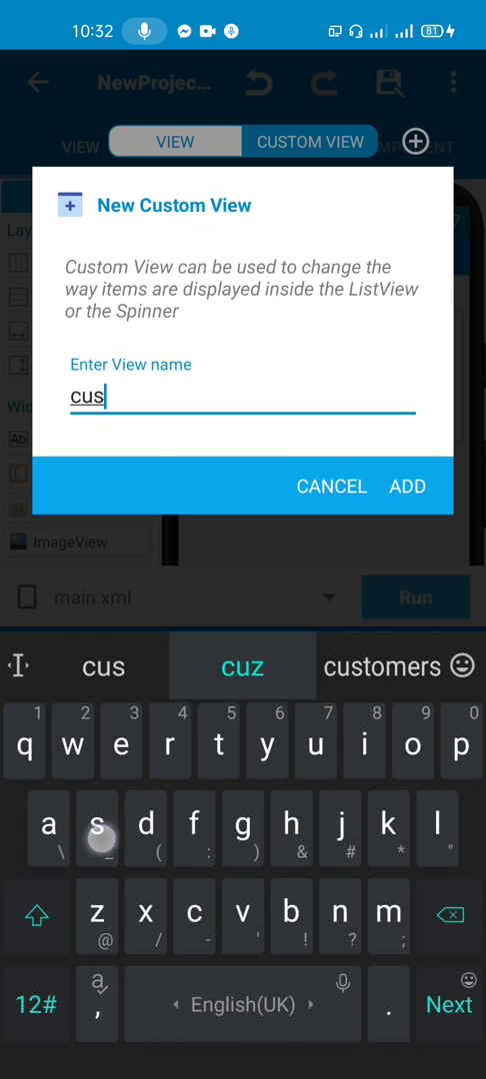
pyautogui.click(408, 485)
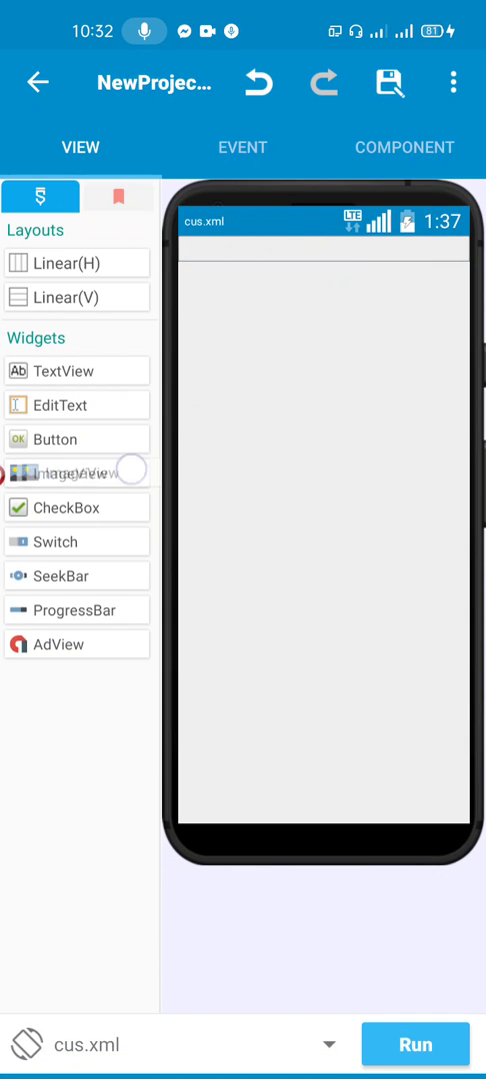
pyautogui.moveTo(76, 472); pyautogui.dragTo(204, 262)
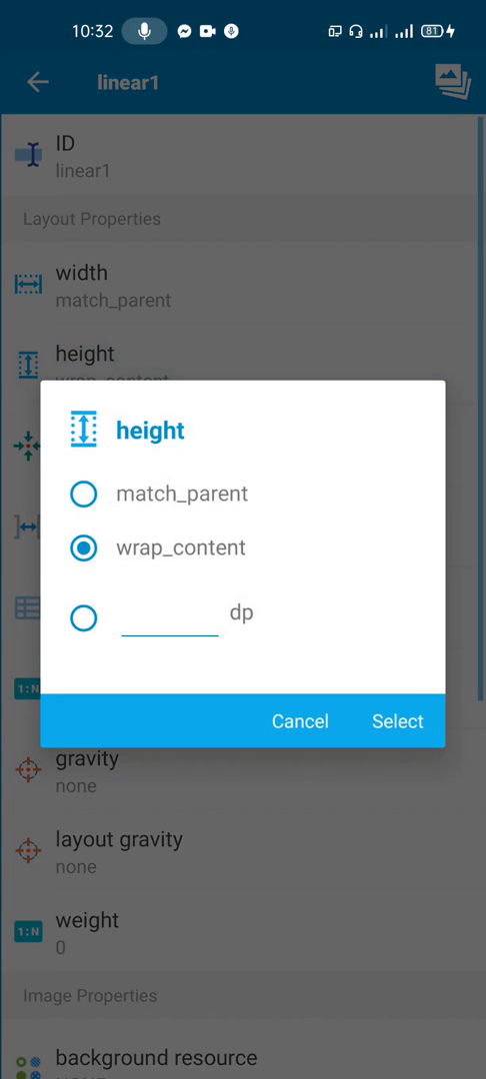
pyautogui.click(396, 722)
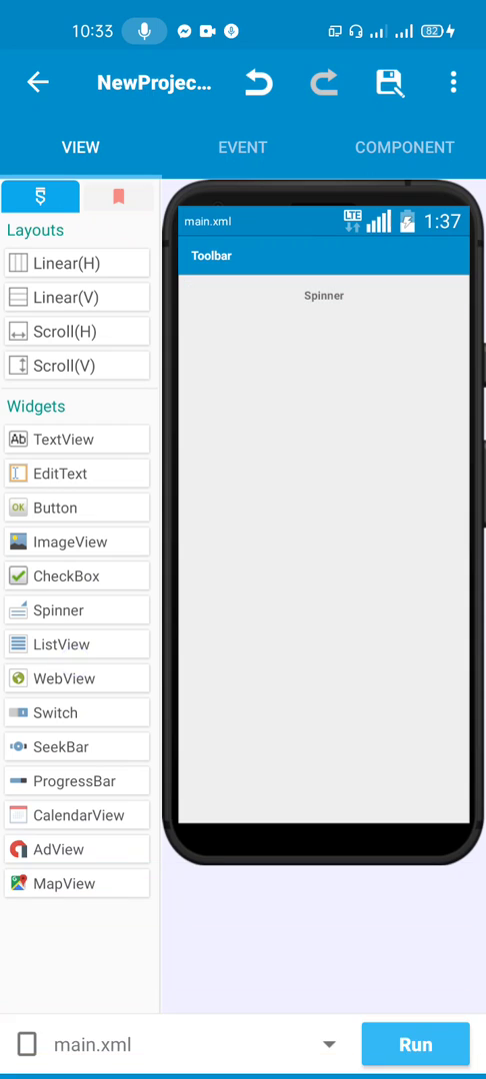
# - In onCreate, add a Map list named map and a Number variable named num
pyautogui.click(242, 147)
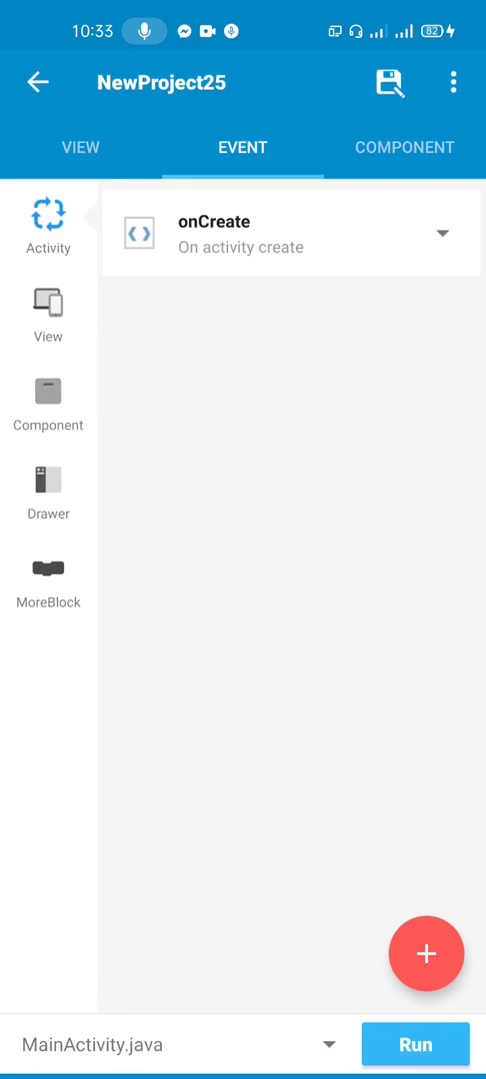
pyautogui.click(290, 233)
pyautogui.write('m')
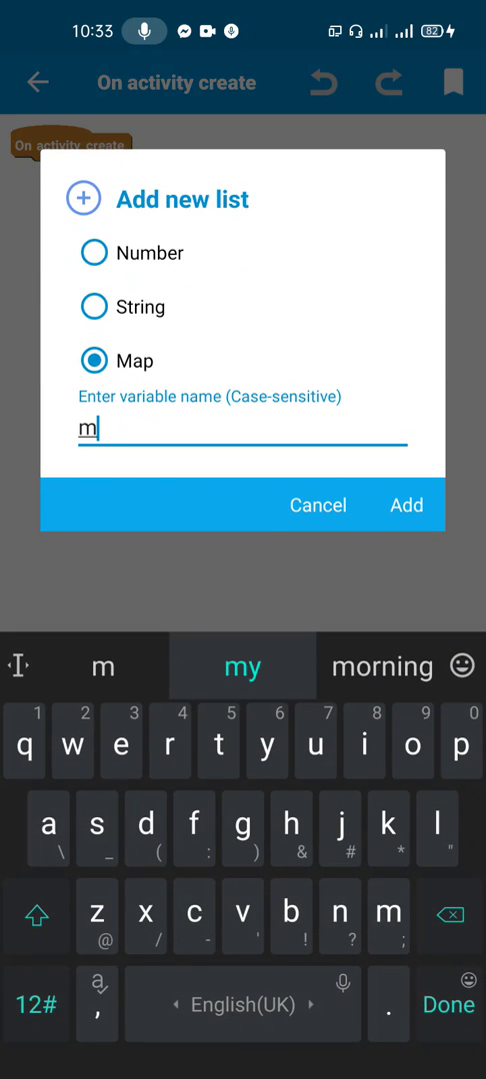
pyautogui.write('ap')
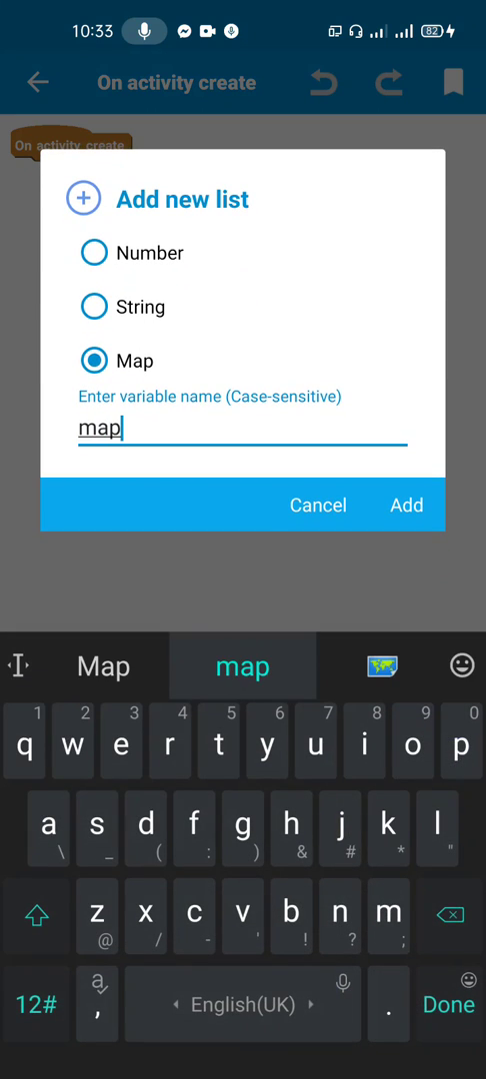
pyautogui.click(406, 504)
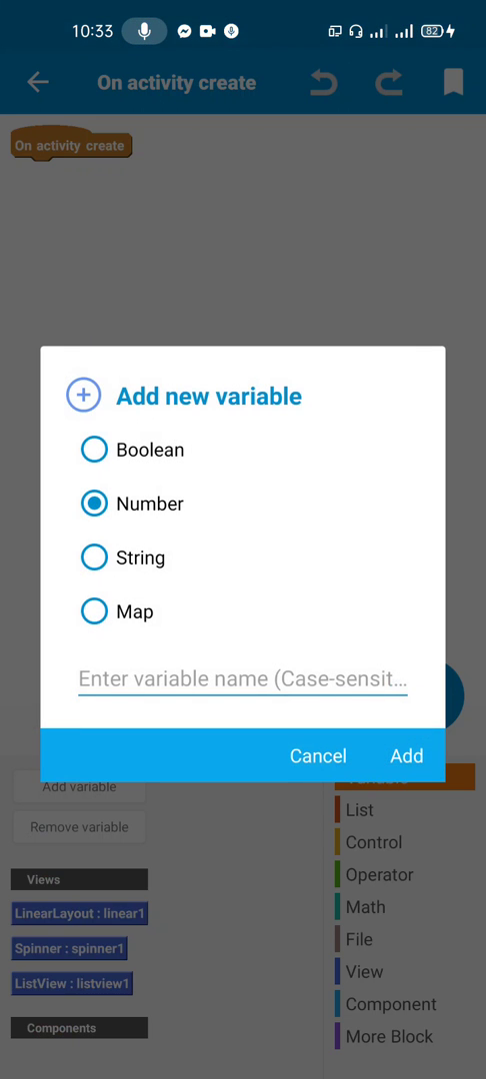
pyautogui.click(242, 680)
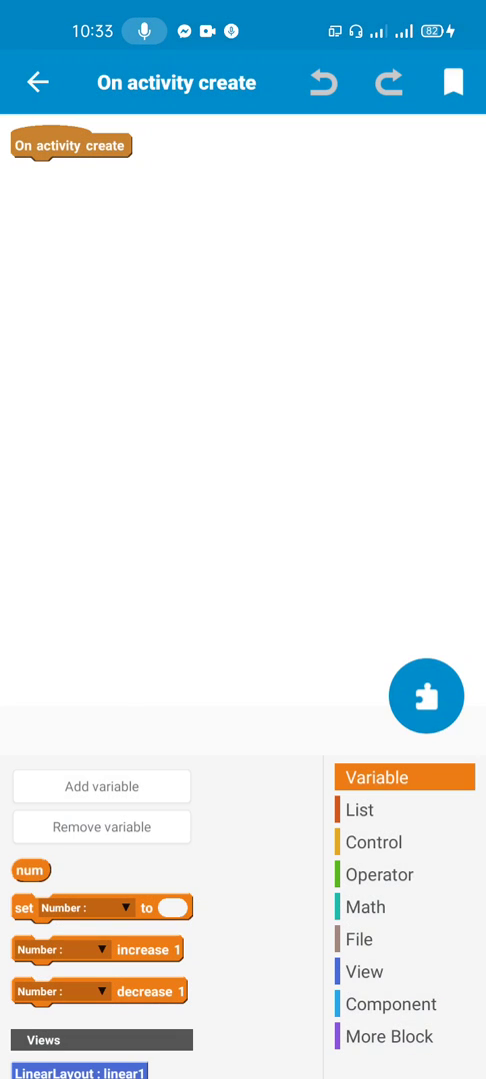
# - Build a repeat 30 loop holding an add key/value to List Map block, fields left blank
pyautogui.click(360, 809)
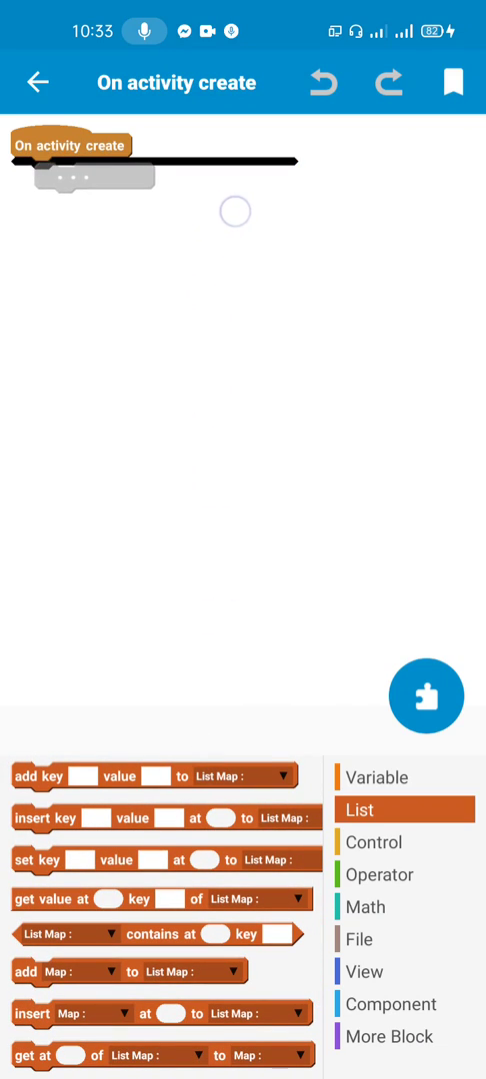
pyautogui.click(380, 875)
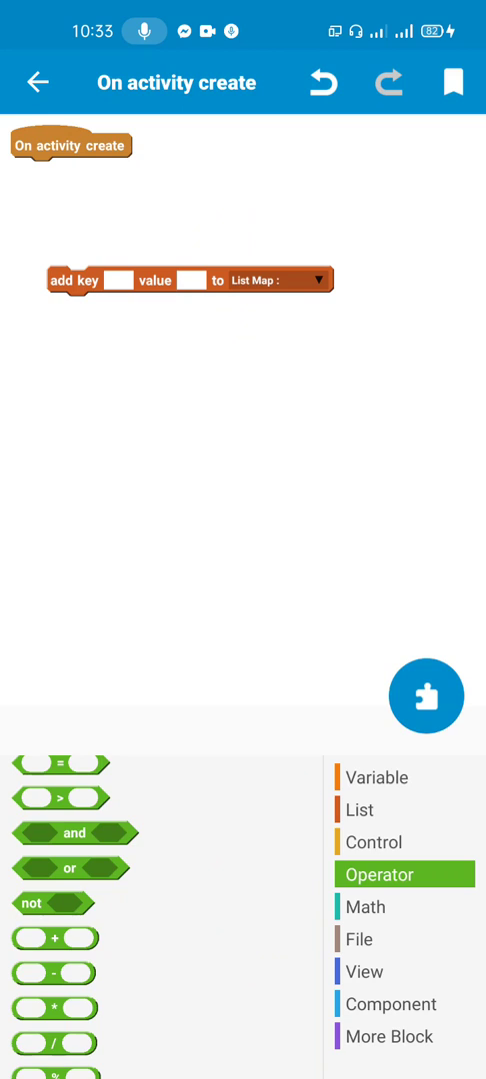
pyautogui.click(379, 841)
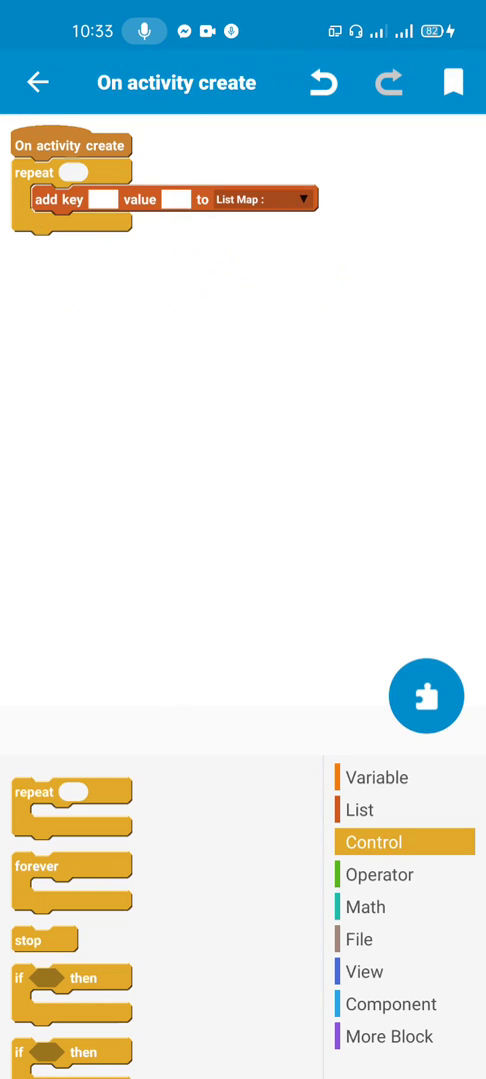
pyautogui.write('3')
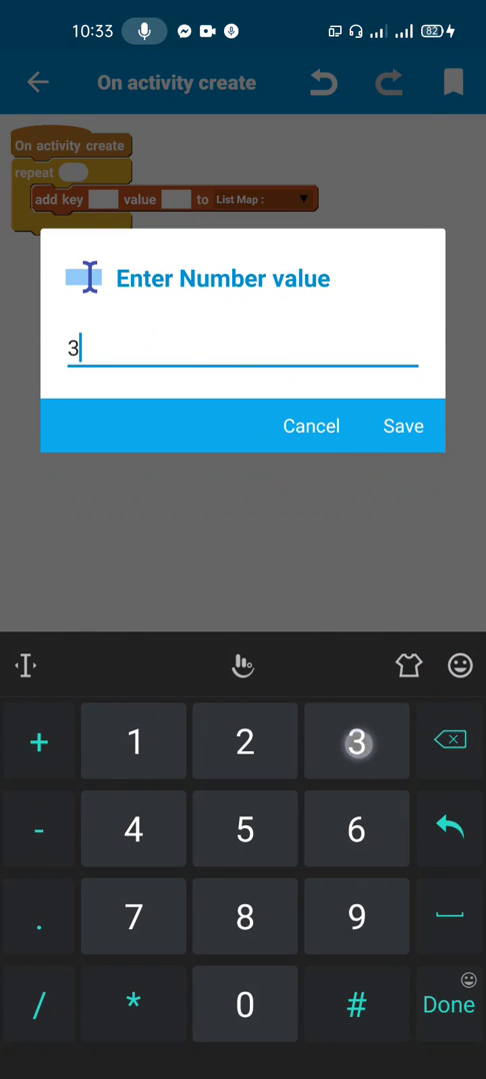
pyautogui.click(404, 425)
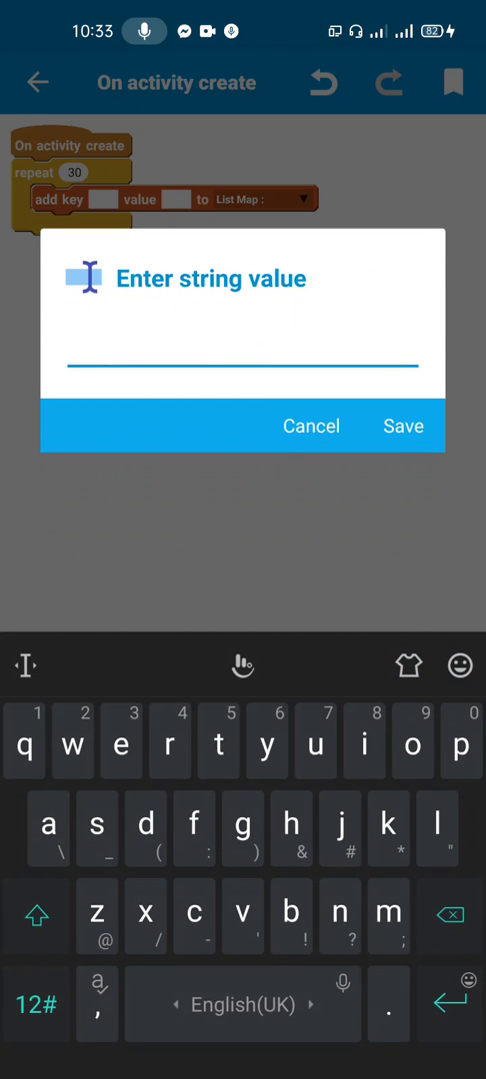
pyautogui.click(311, 426)
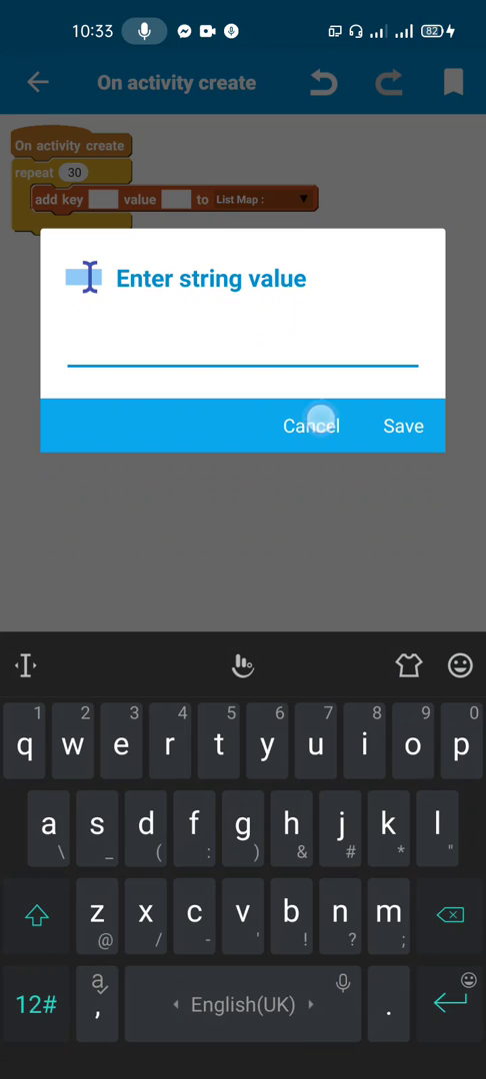
pyautogui.click(312, 426)
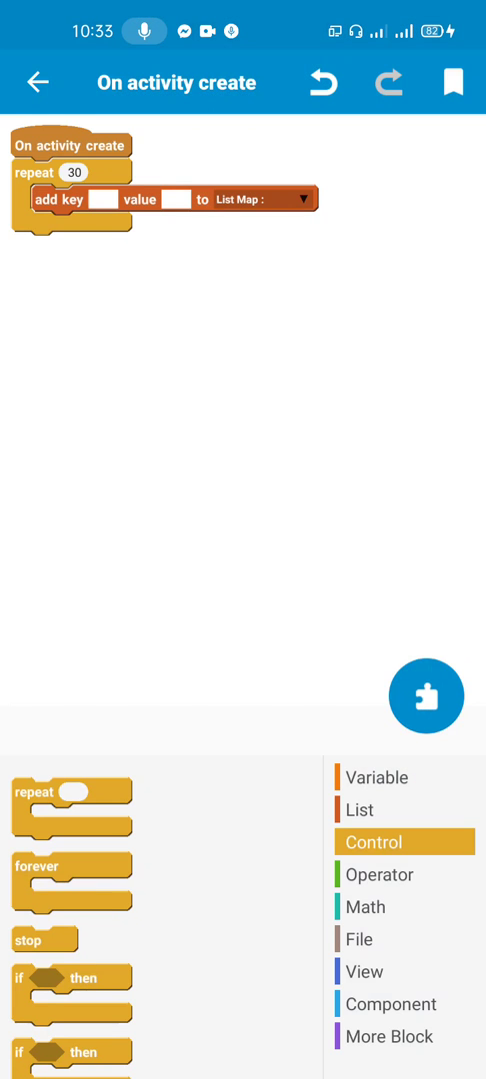
# - Set the map entry's key field to 'key'
pyautogui.click(104, 200)
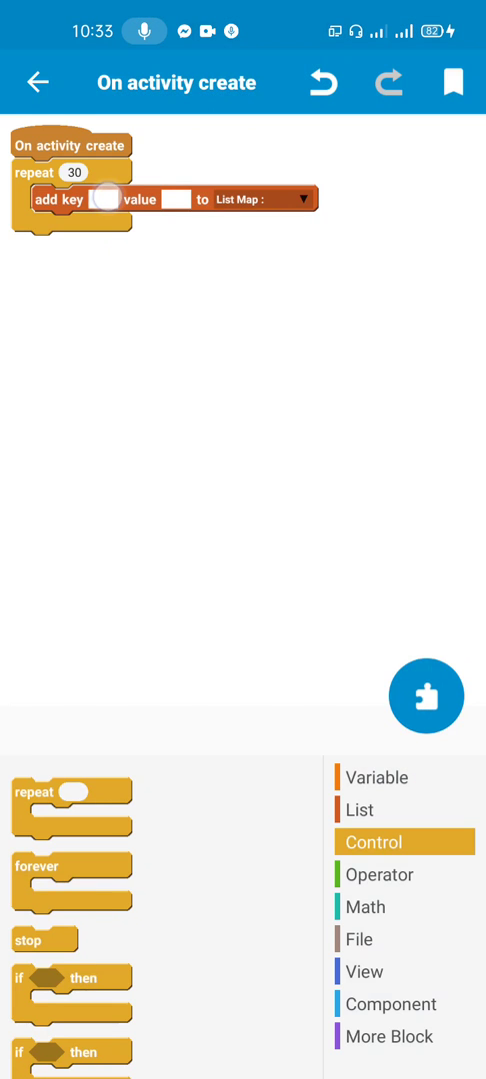
pyautogui.click(108, 199)
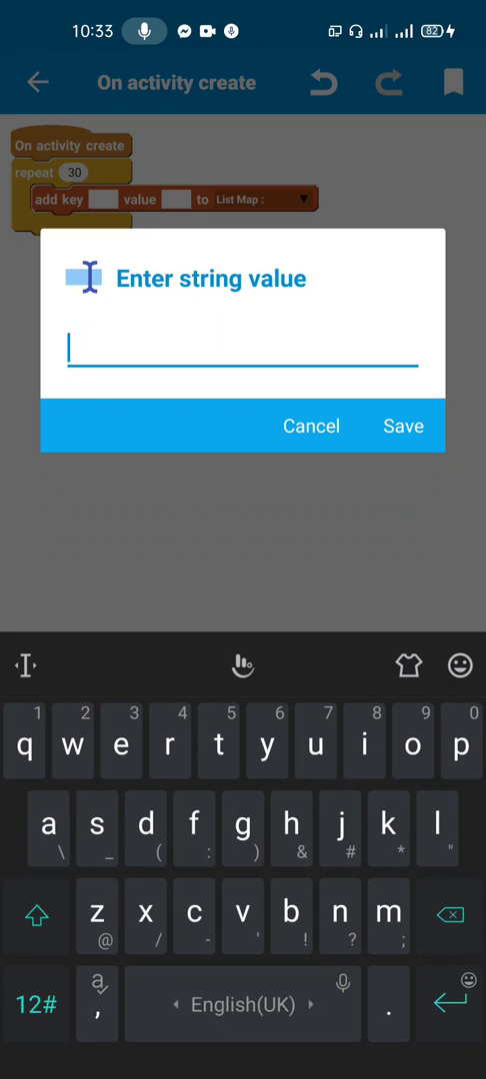
pyautogui.click(36, 915)
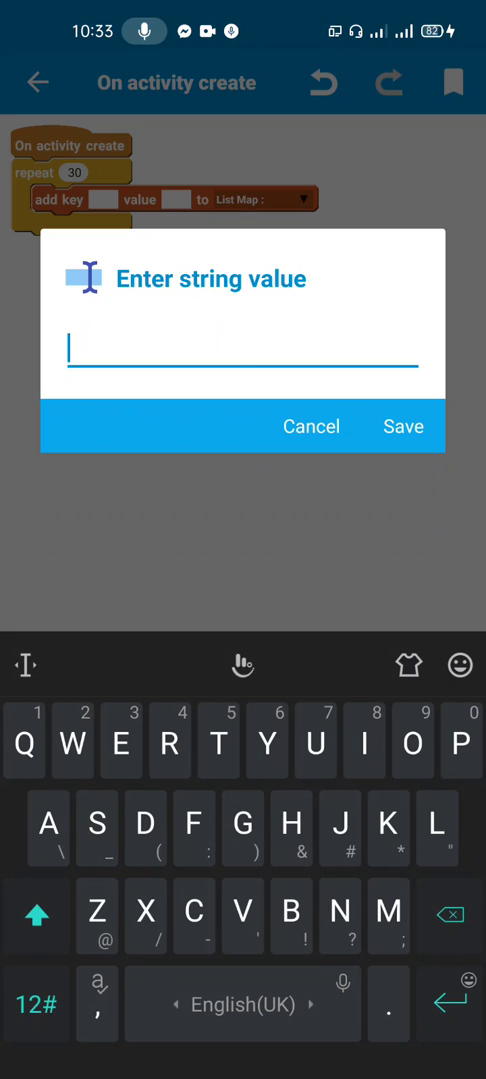
pyautogui.write('ke')
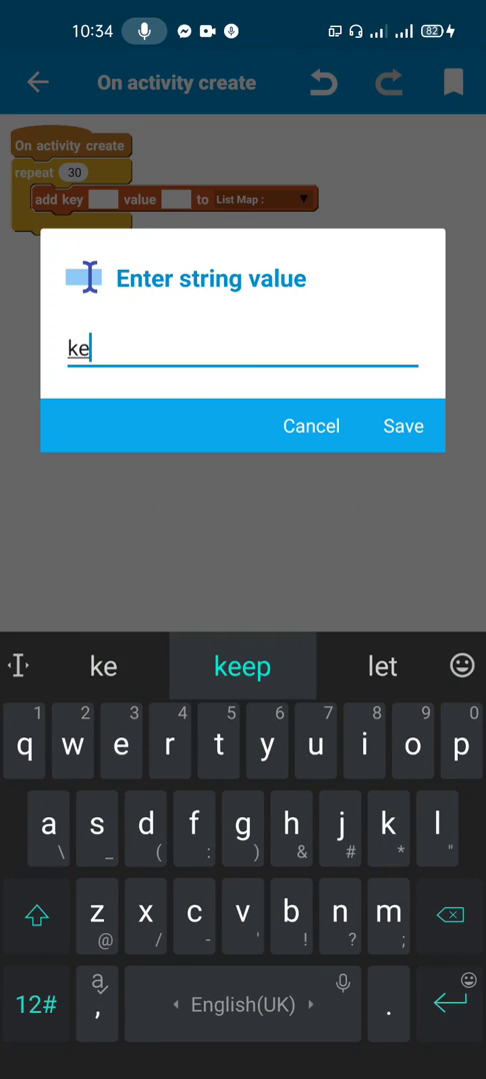
pyautogui.click(403, 426)
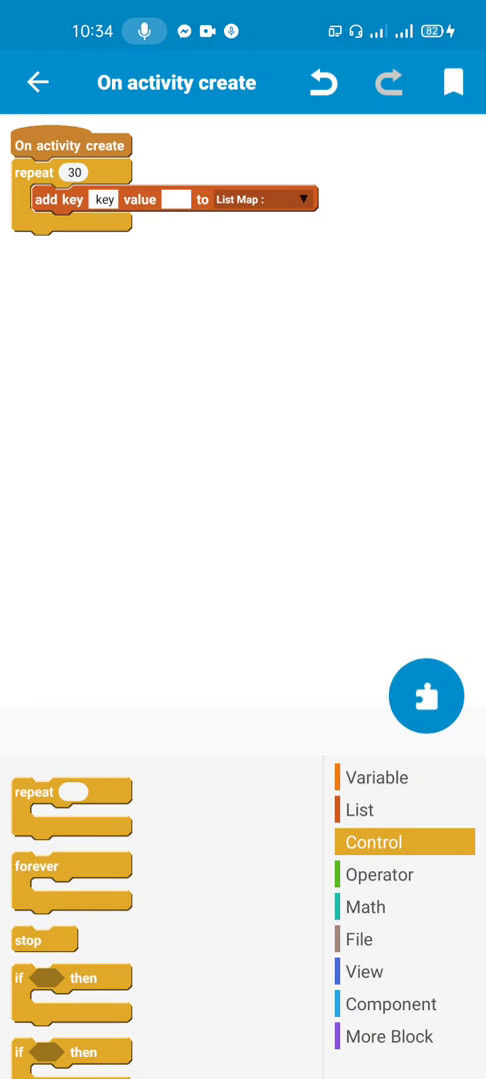
# - Fill the value slot with a join block whose second part is toString without decimal
pyautogui.click(376, 875)
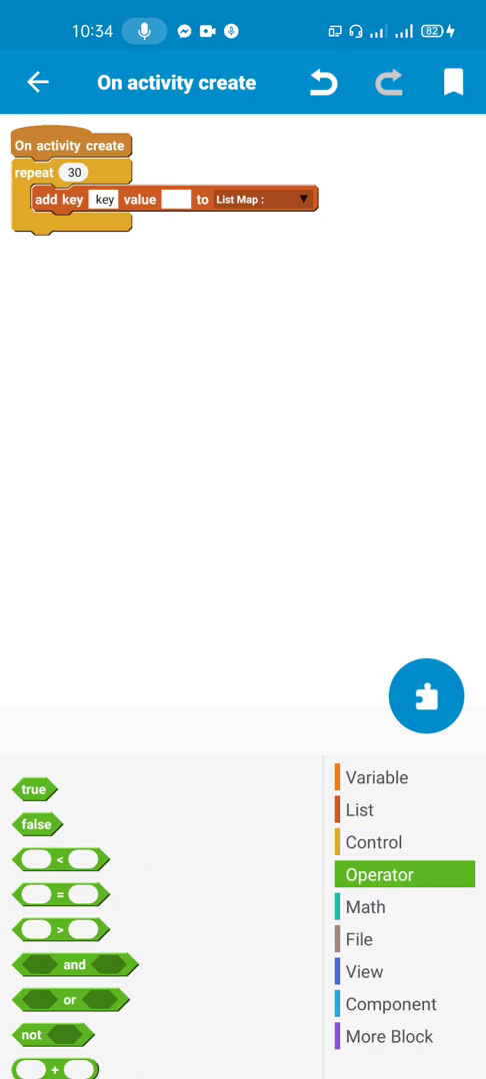
pyautogui.scroll(-3)
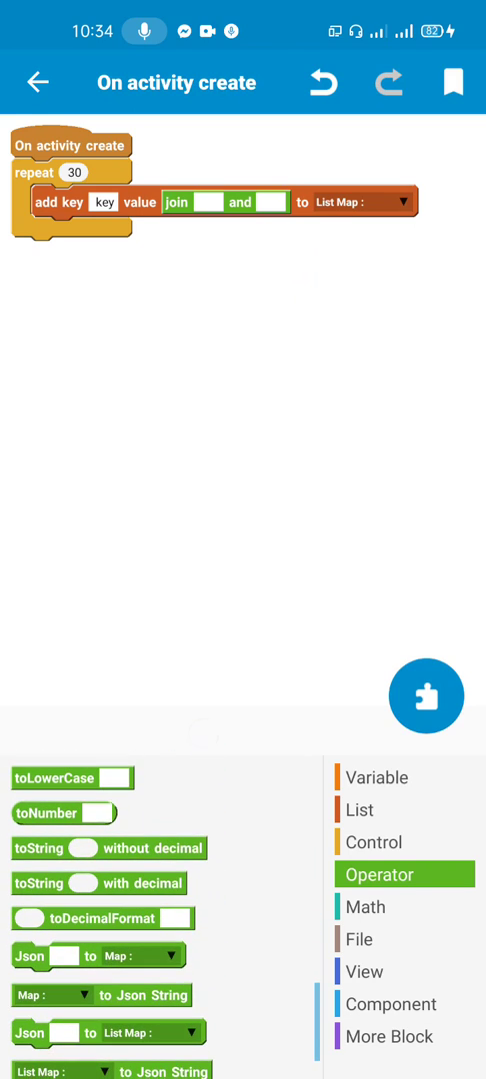
pyautogui.click(284, 202)
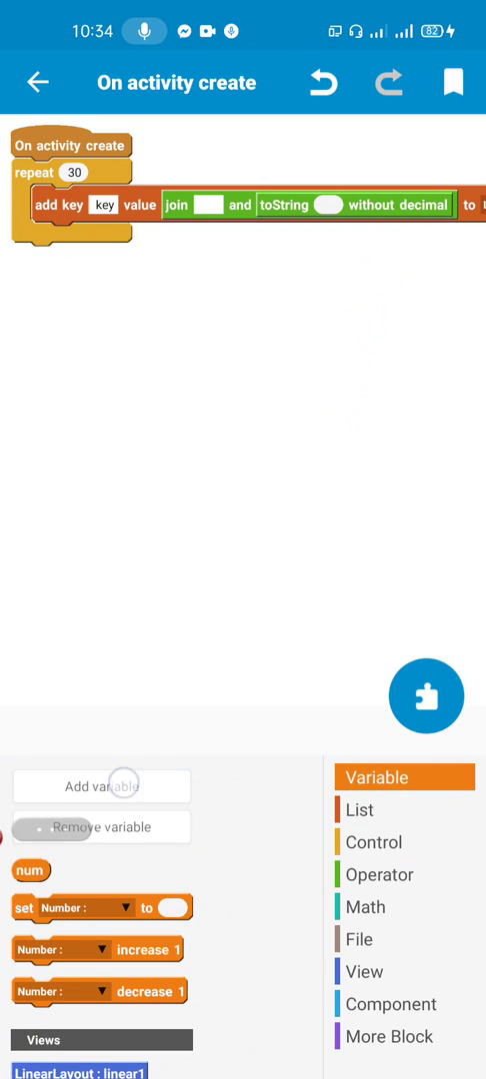
# - Make the value join 'Item ' with toString of num, and set num to 1 before the loop
pyautogui.moveTo(28, 869); pyautogui.dragTo(320, 192)
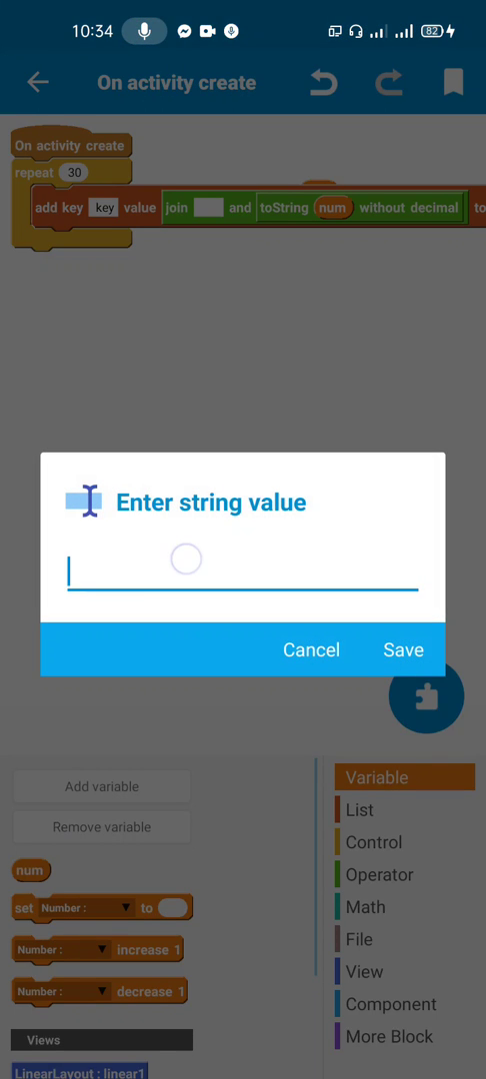
pyautogui.click(242, 588)
pyautogui.write('Ite')
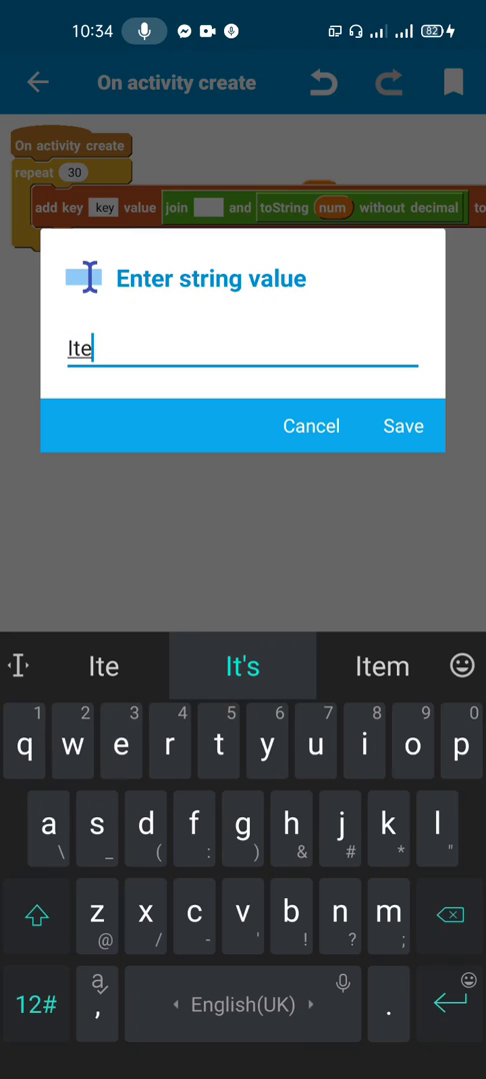
pyautogui.write('m')
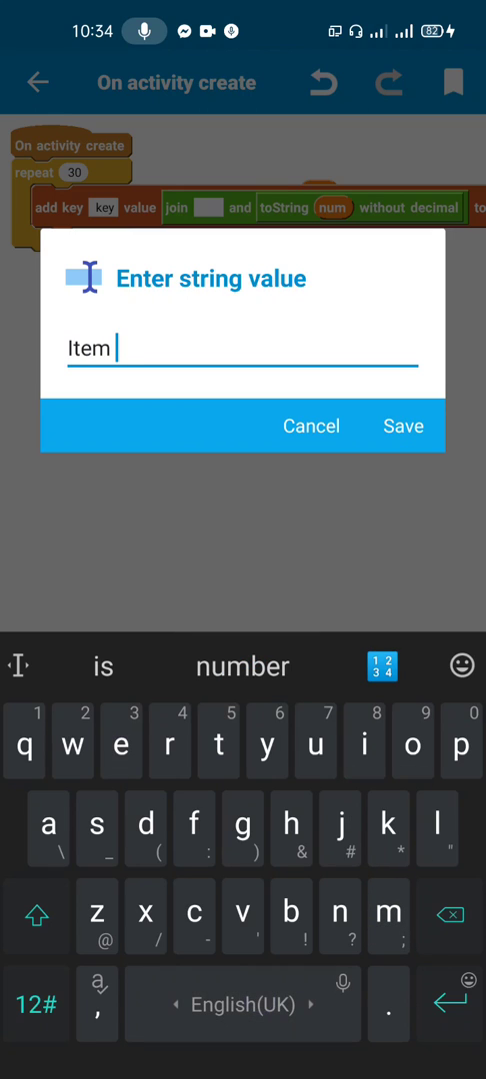
pyautogui.click(403, 425)
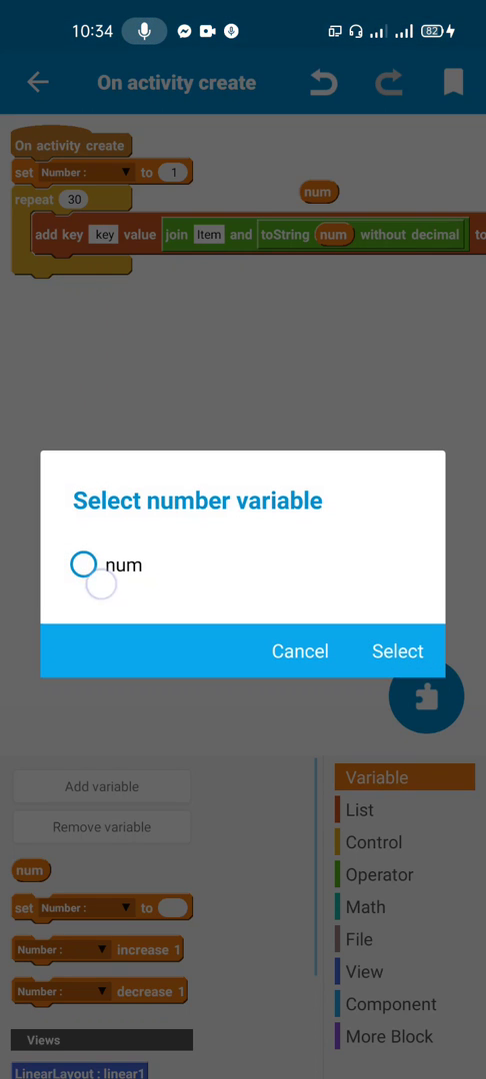
pyautogui.click(396, 651)
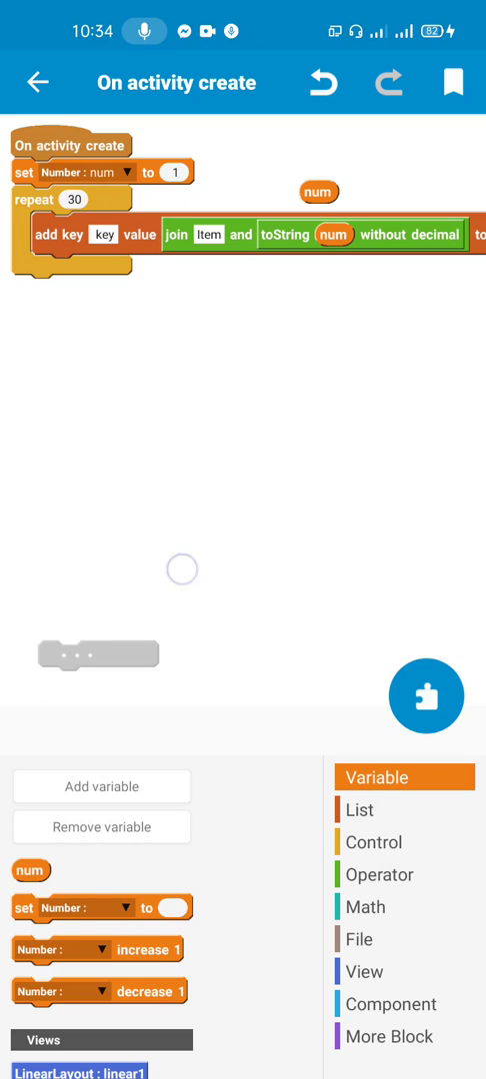
# - Add an increase num by 1 block inside the repeat loop
pyautogui.moveTo(100, 947); pyautogui.dragTo(100, 270)
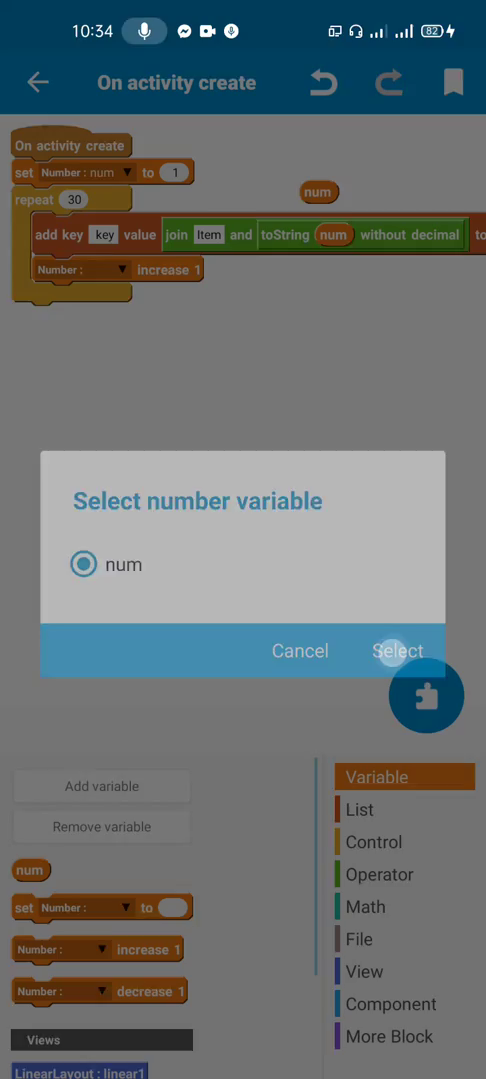
pyautogui.click(397, 652)
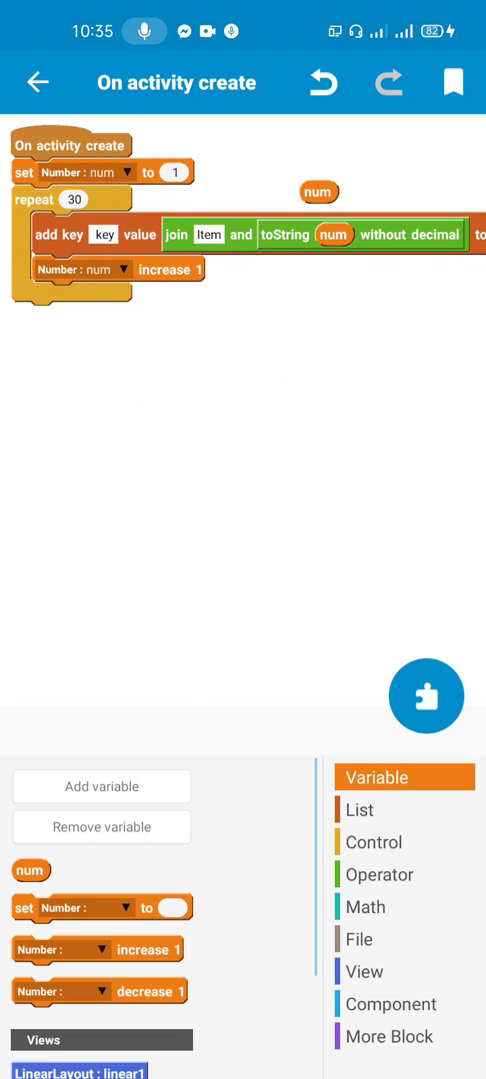
# - After the loop, setListCustomViewData on listview1 with map and refreshData listview1
pyautogui.click(361, 971)
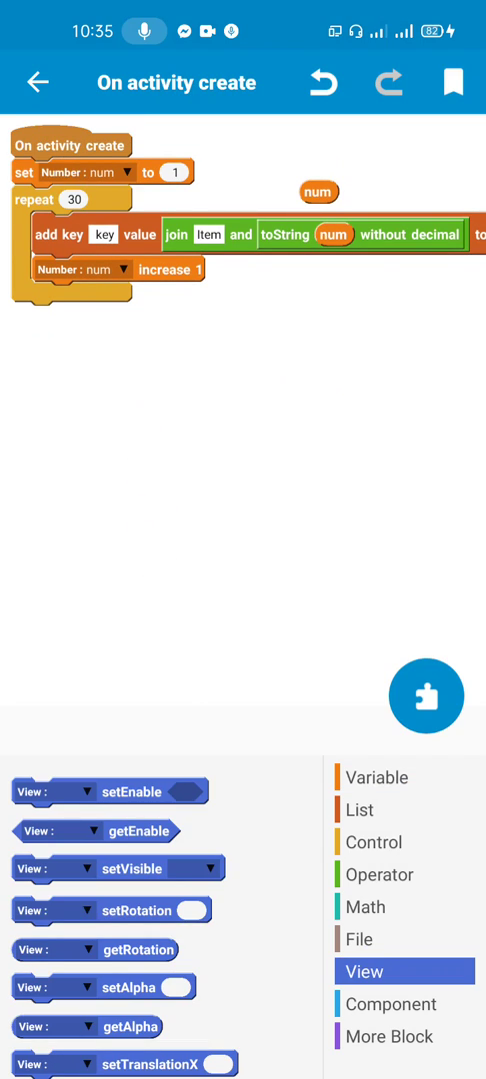
pyautogui.scroll(-3)
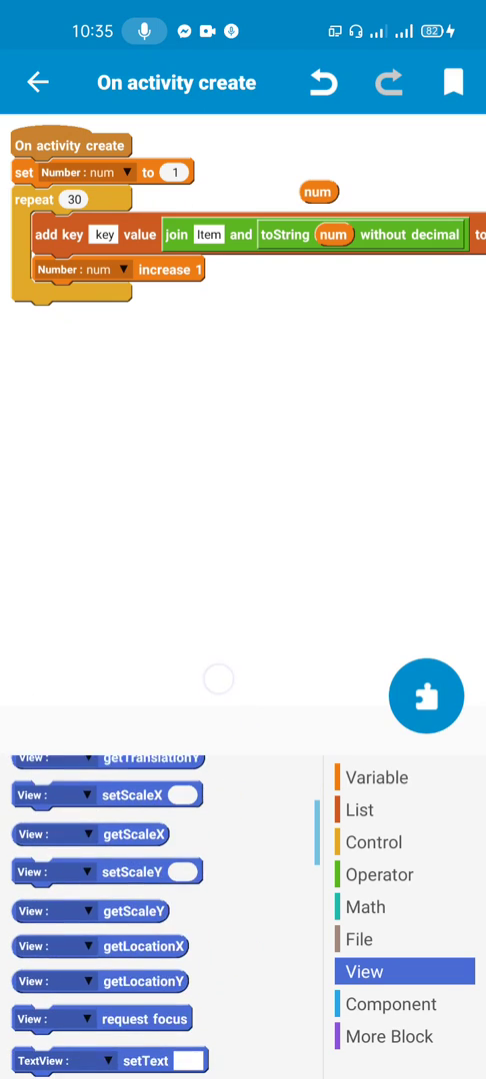
pyautogui.scroll(-3)
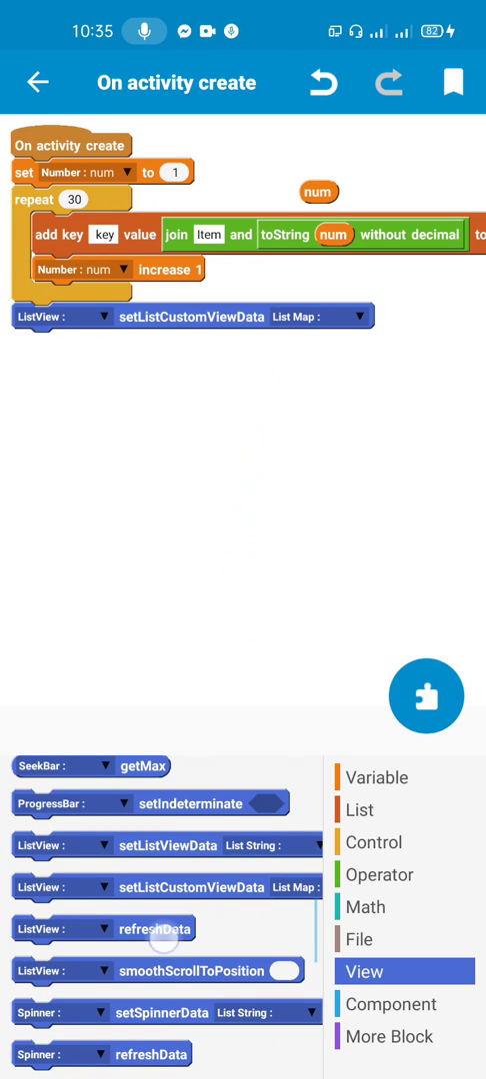
pyautogui.moveTo(150, 927); pyautogui.dragTo(150, 340)
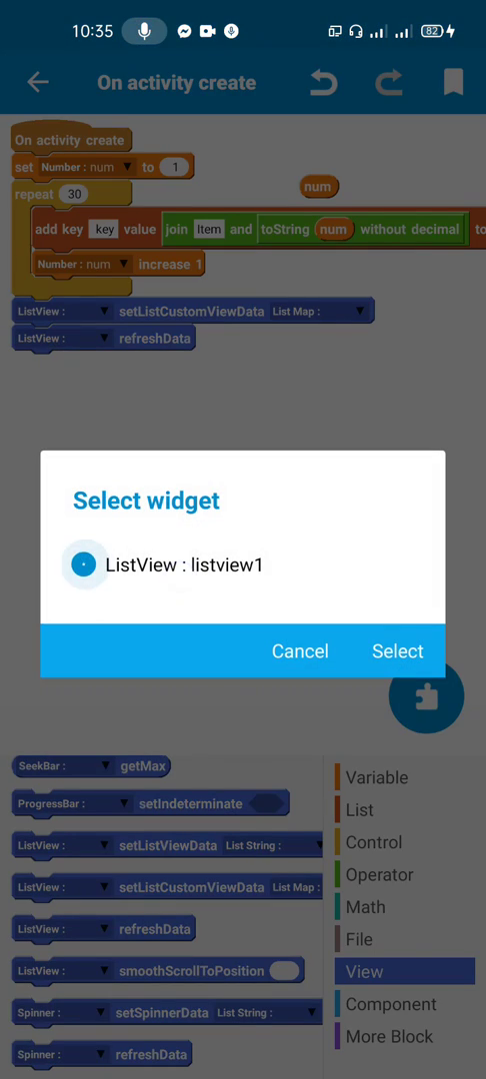
pyautogui.click(395, 651)
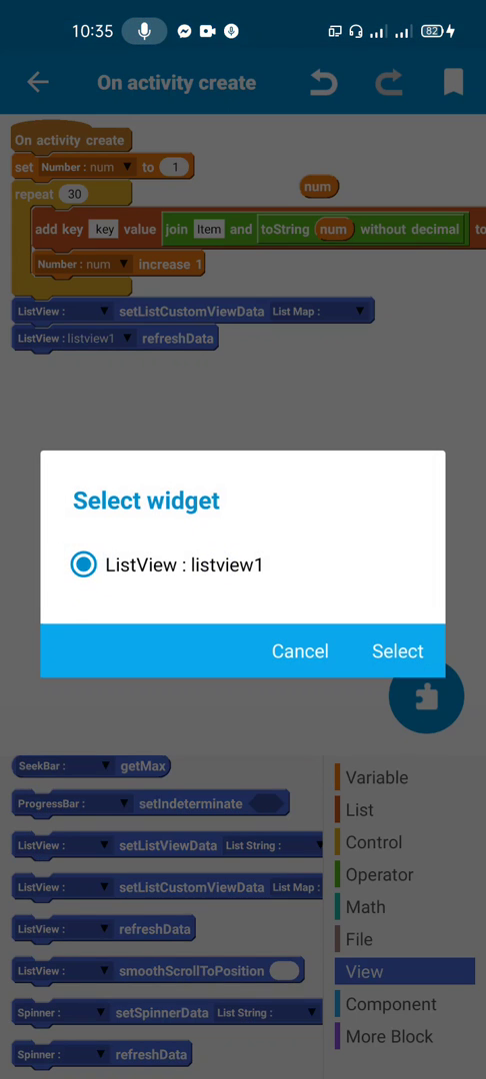
pyautogui.click(396, 651)
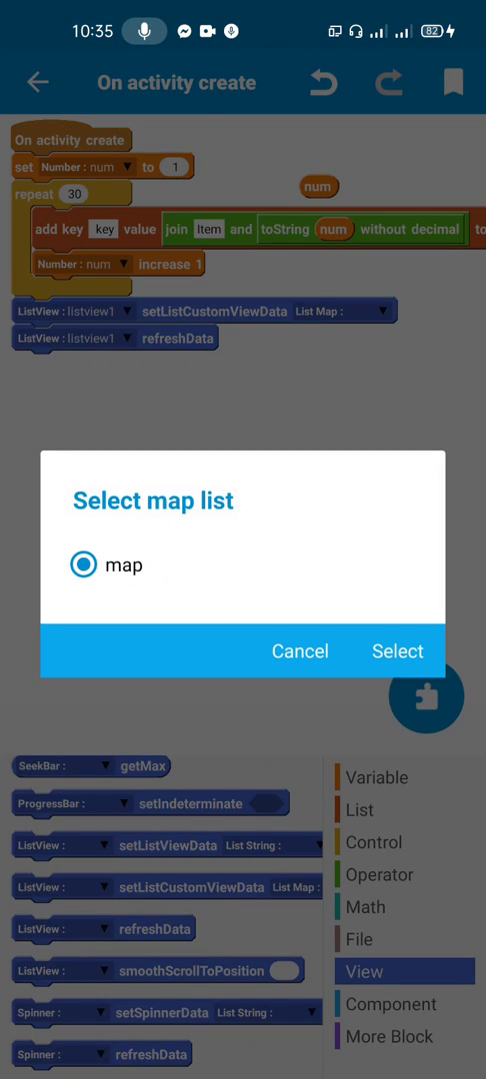
pyautogui.click(396, 651)
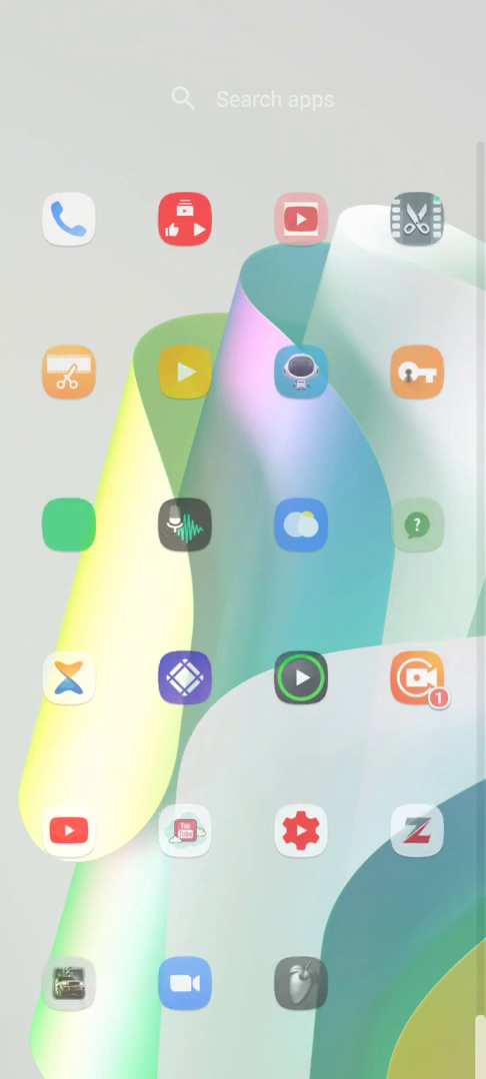
# - Launch Google Keep from the app drawer and scroll down through the saved notes
pyautogui.click(274, 100)
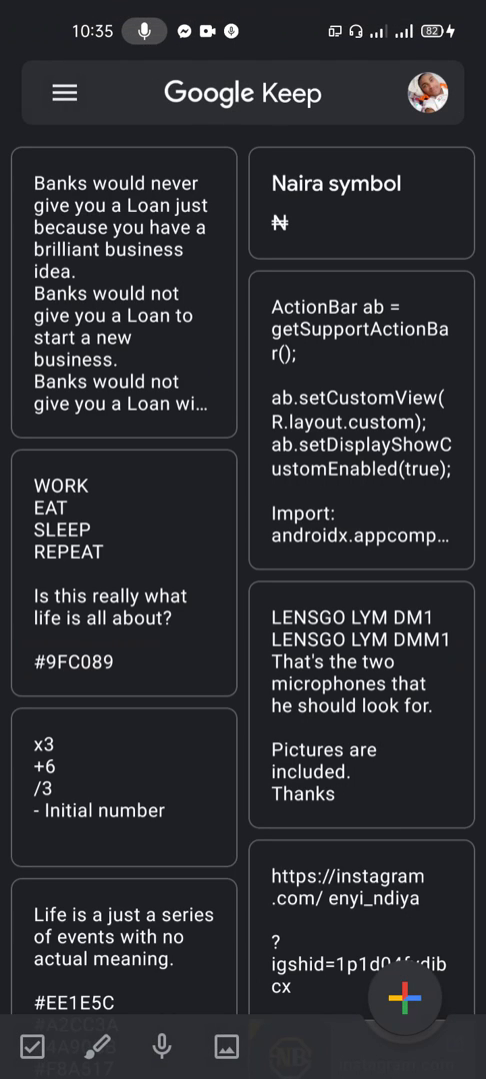
pyautogui.scroll(-3)
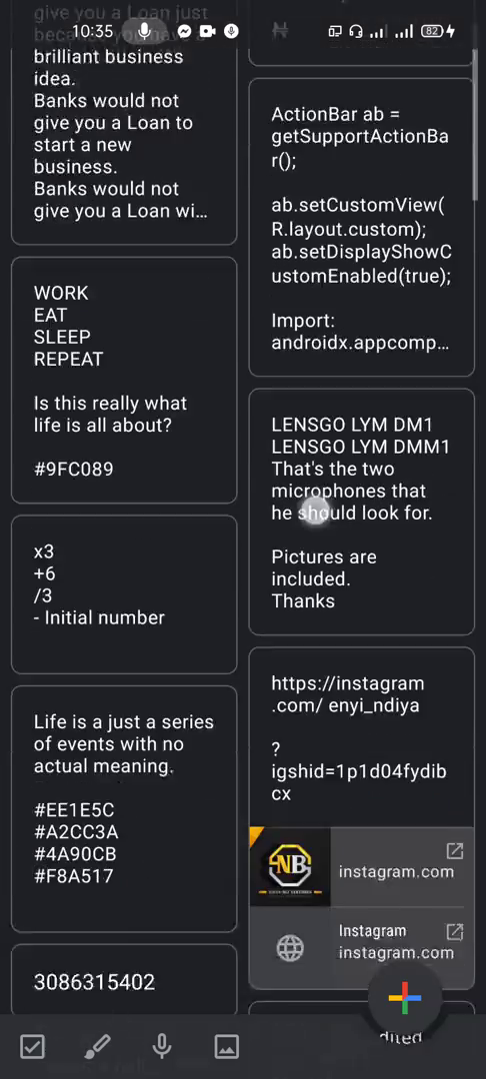
pyautogui.scroll(-3)
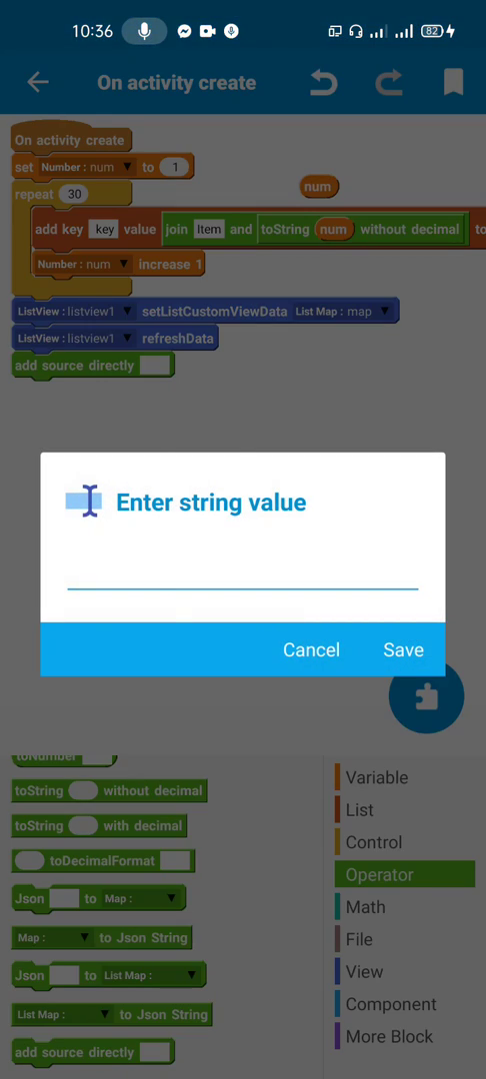
# - Enter the source code spinner1.setAdapter(new Listview1Adapter(map)); into the add-source-directly block
pyautogui.write('S')
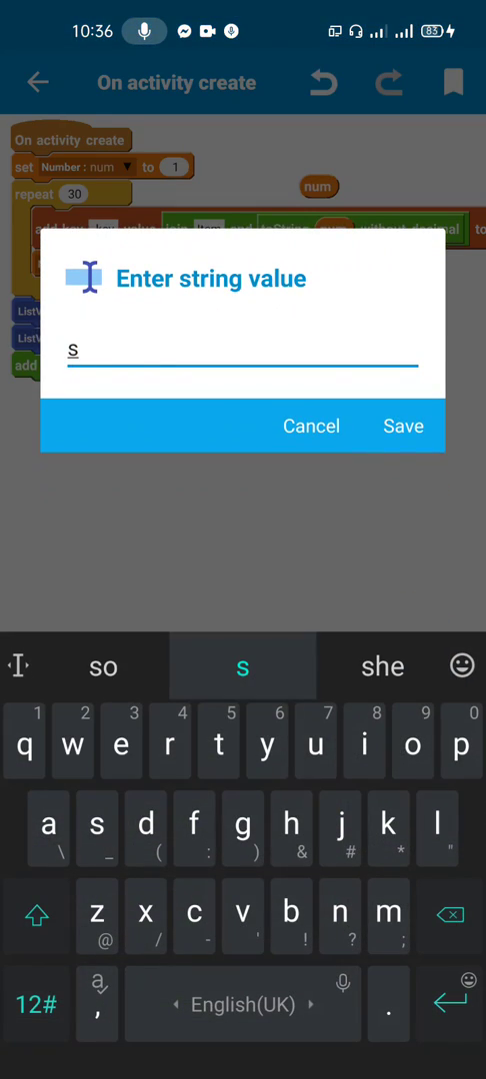
pyautogui.write('pinner')
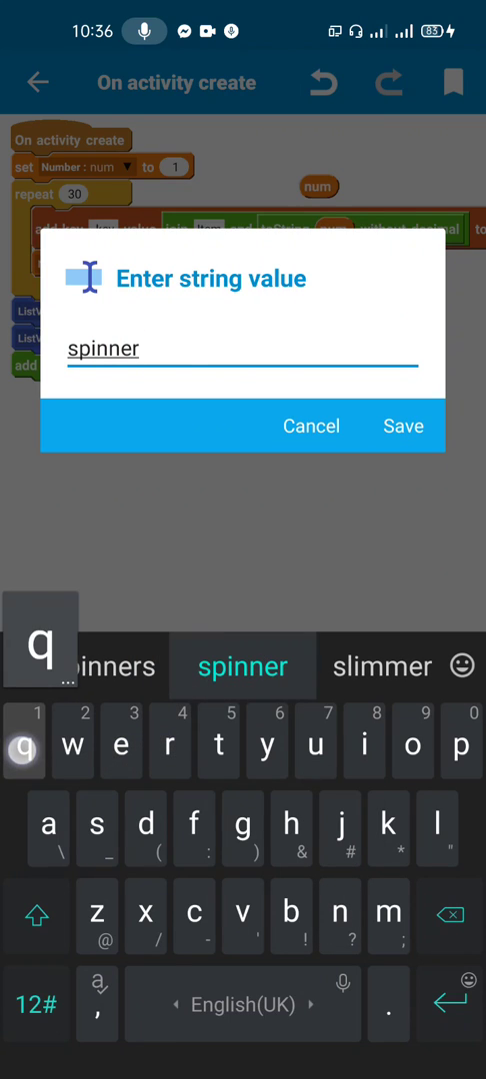
pyautogui.write('1.')
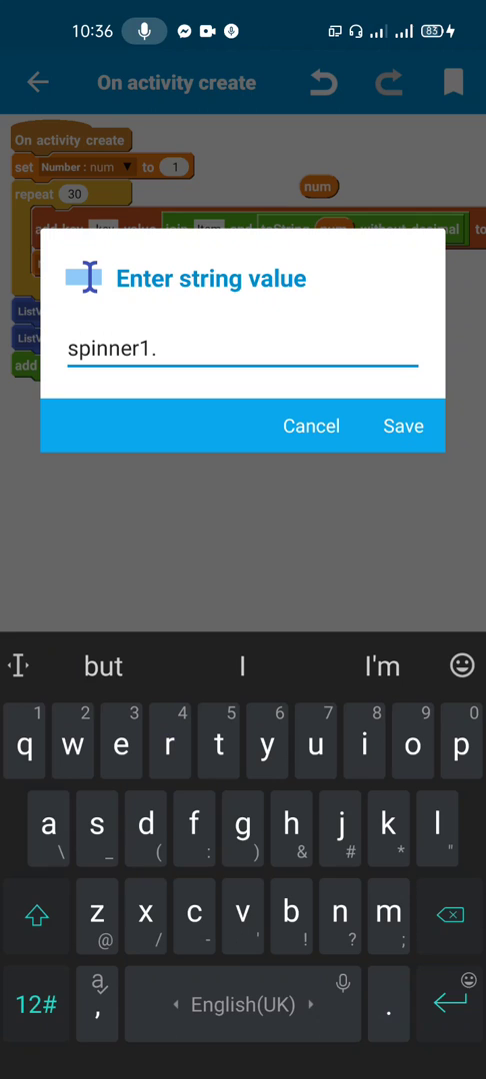
pyautogui.write('set')
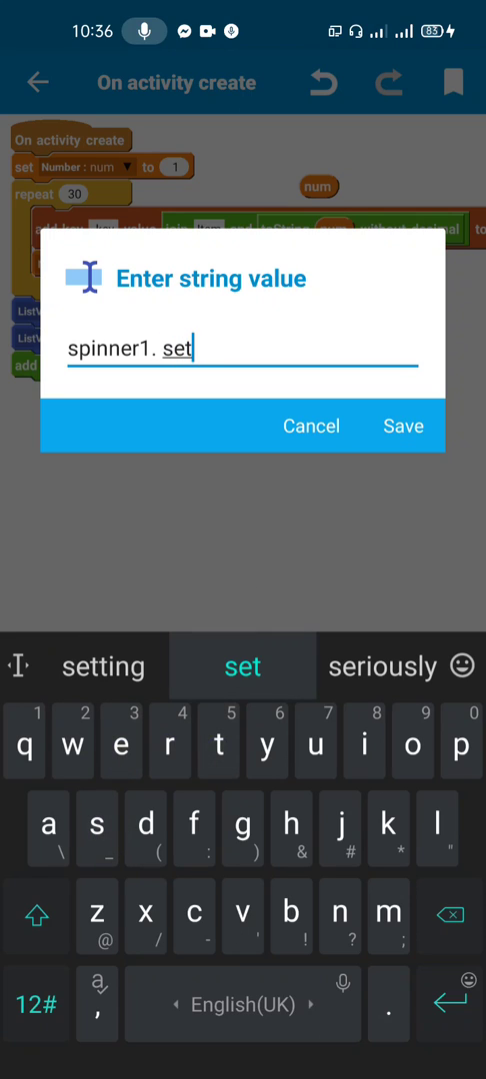
pyautogui.click(36, 915)
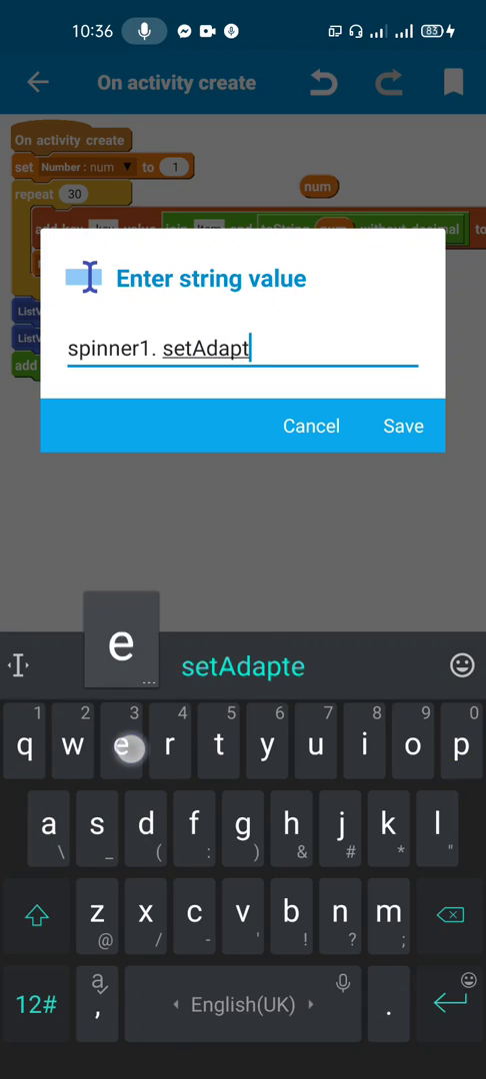
pyautogui.write('er(')
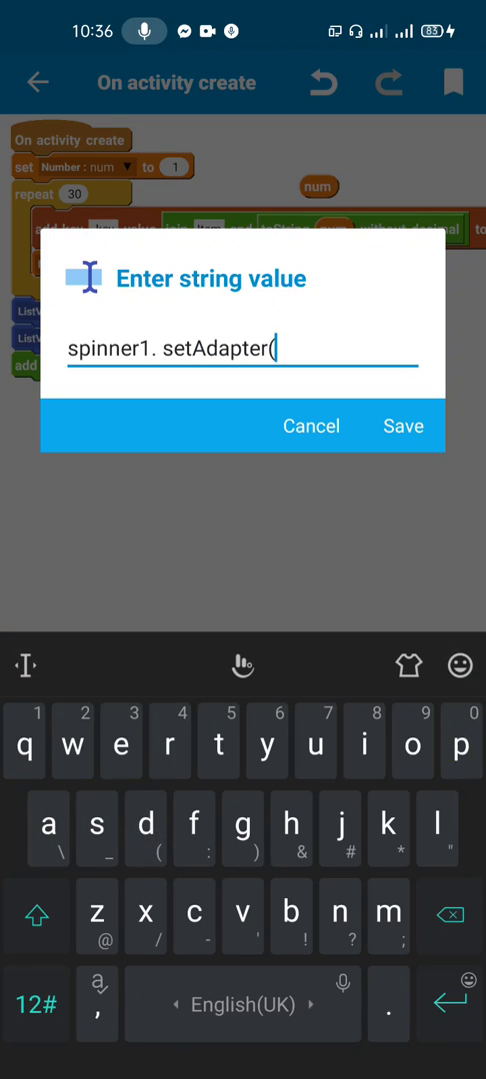
pyautogui.write('new List')
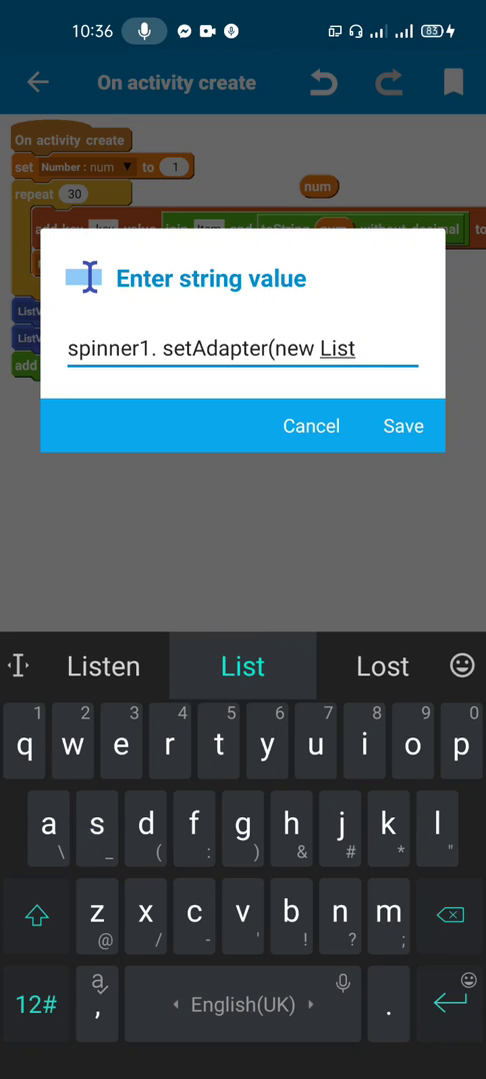
pyautogui.write('view')
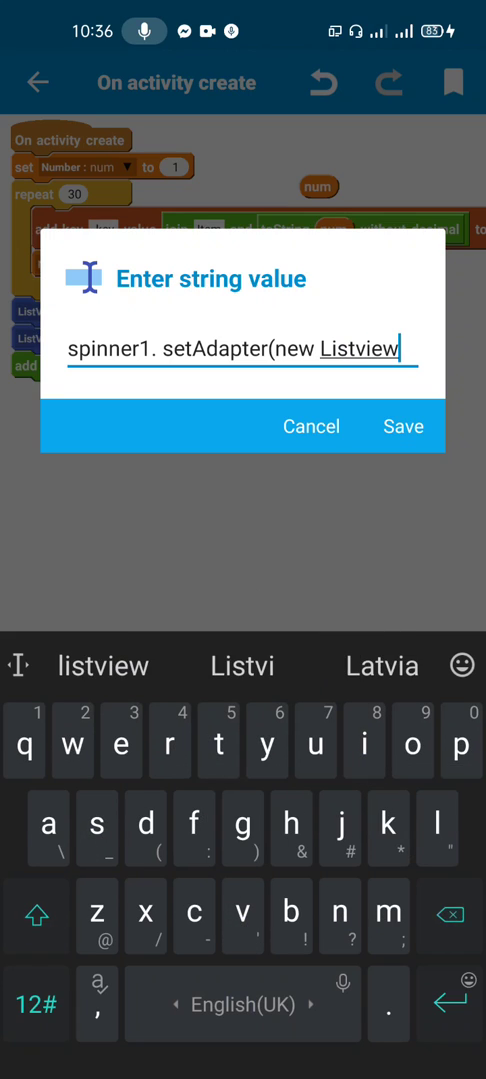
pyautogui.write('1Adapter')
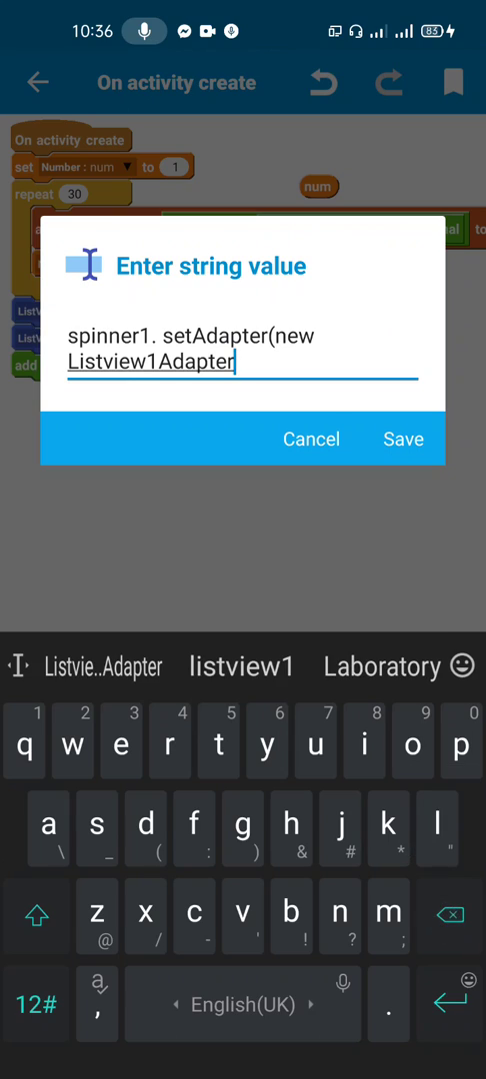
pyautogui.write('(')
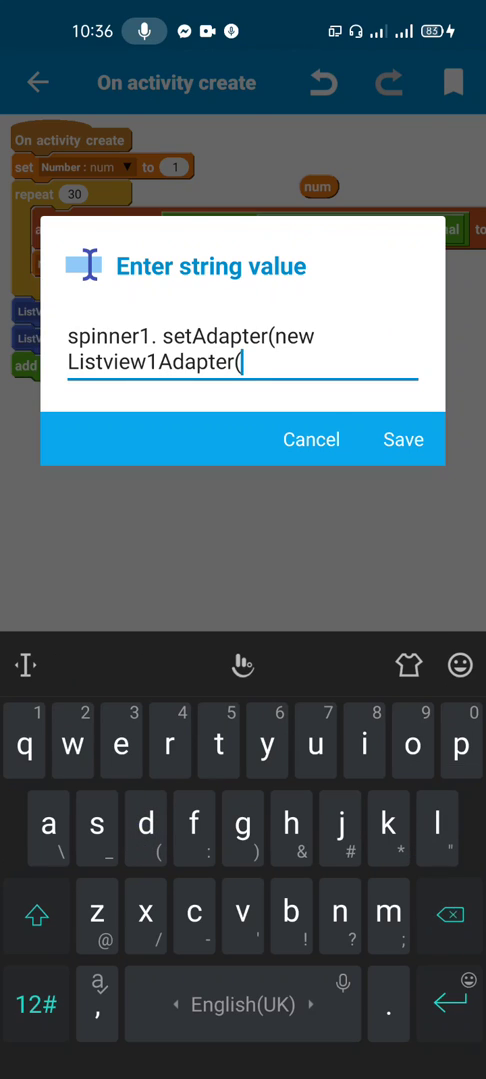
pyautogui.write('map')
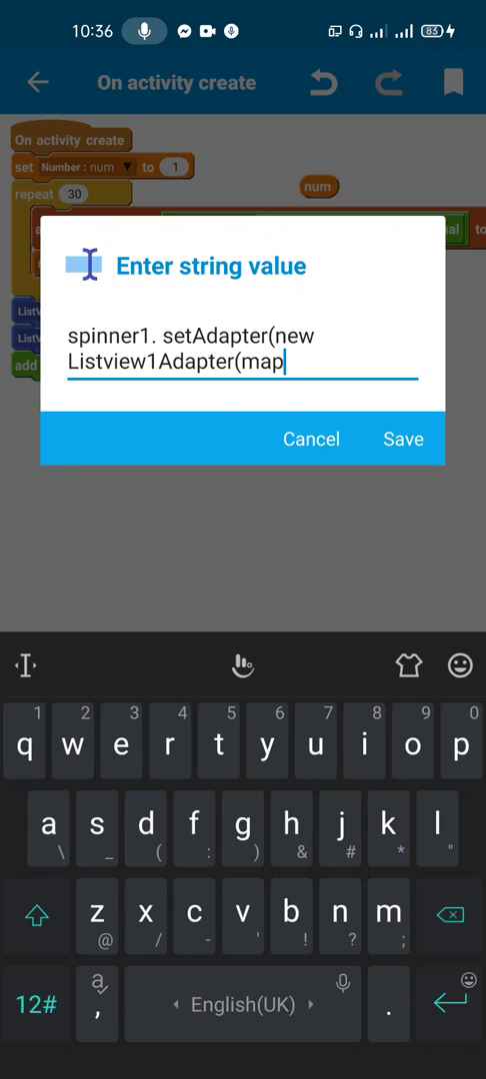
pyautogui.write('));')
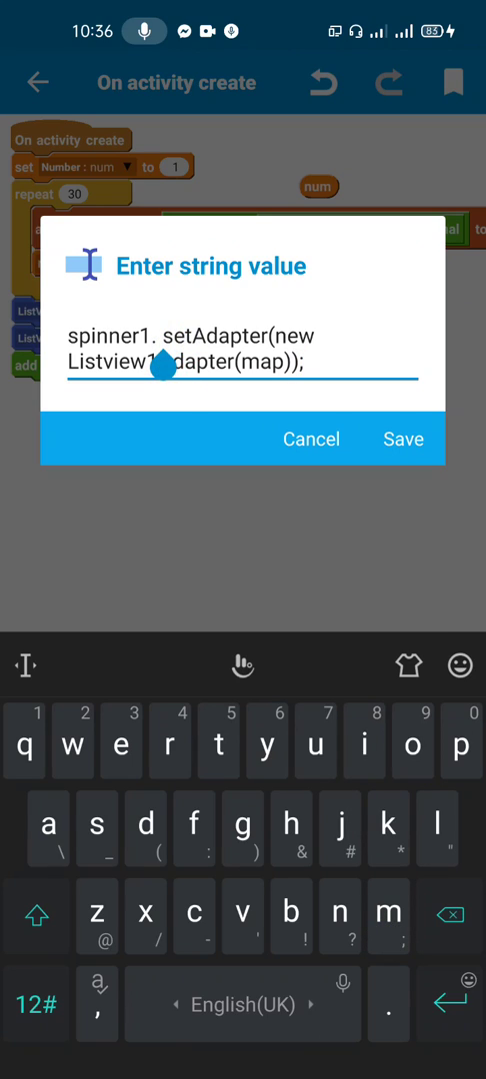
# - Remove the stray space after 'spinner1.' and save the code line
pyautogui.click(156, 336)
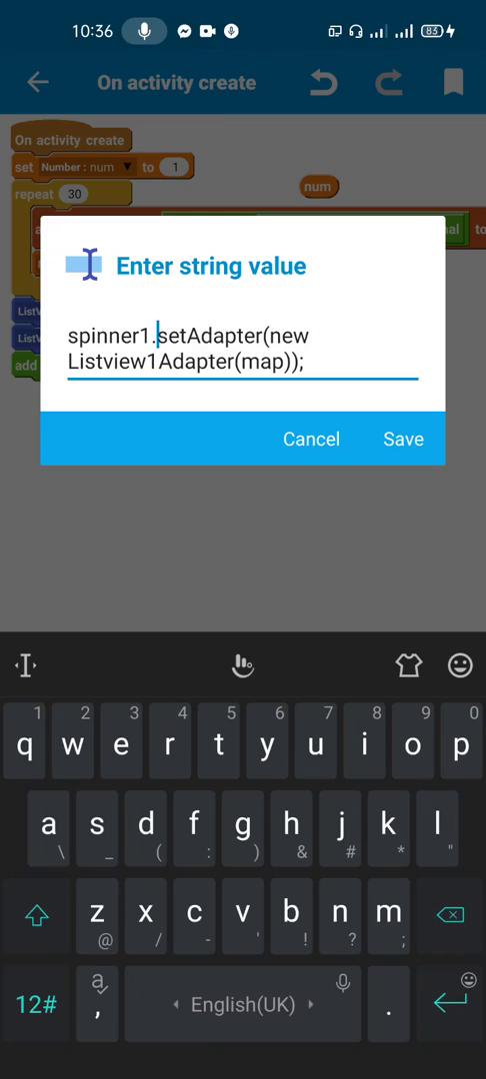
pyautogui.click(404, 439)
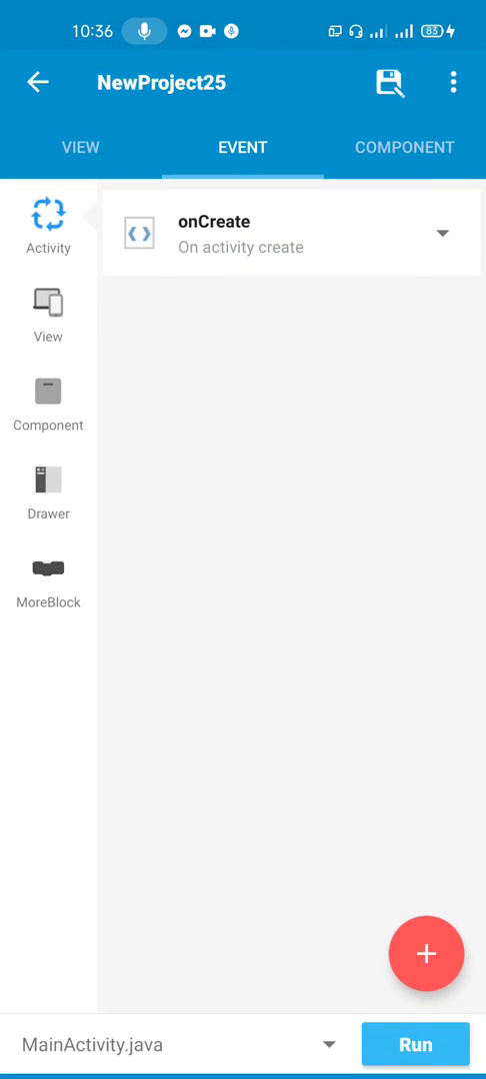
# - In listview1's onBindCustomView, set textview1's text to map's 'key' value at position
pyautogui.click(48, 314)
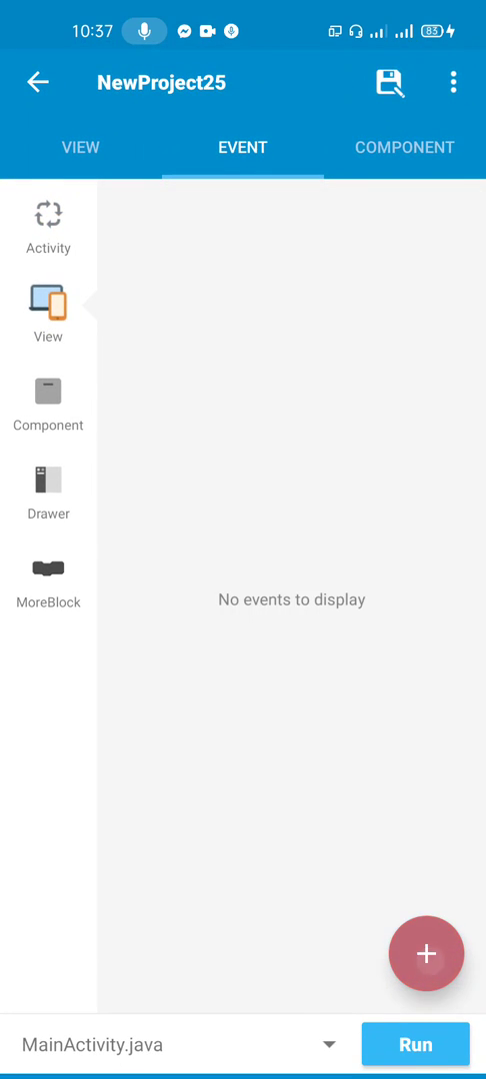
pyautogui.click(426, 953)
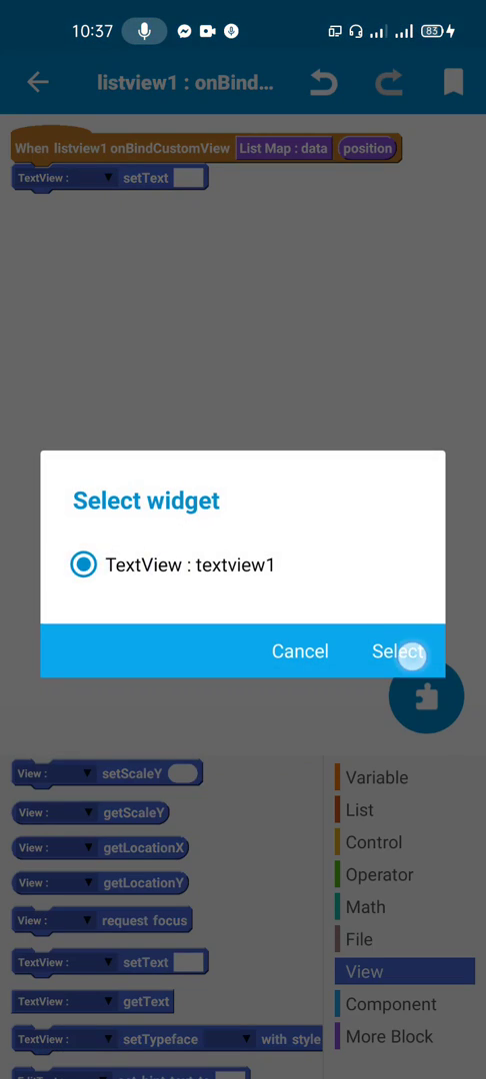
pyautogui.click(400, 652)
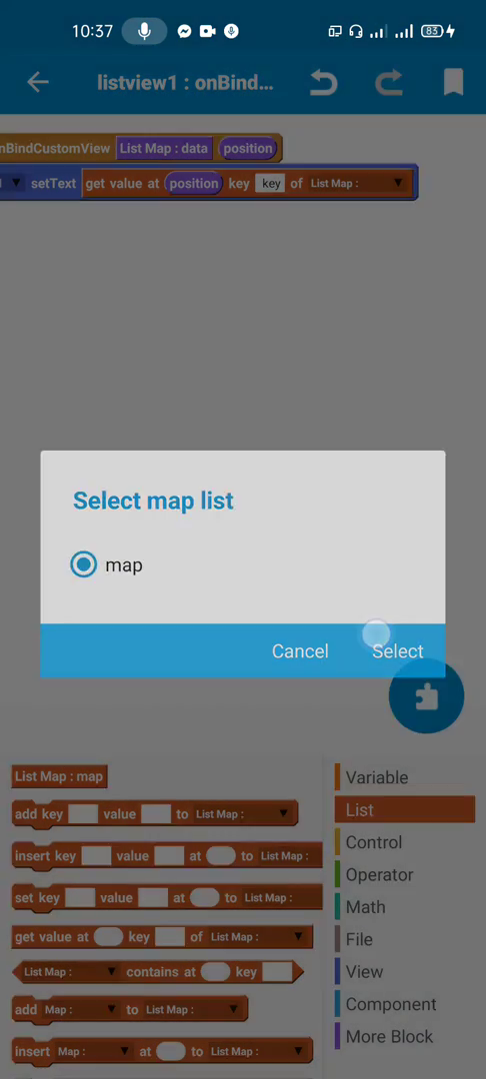
pyautogui.click(396, 651)
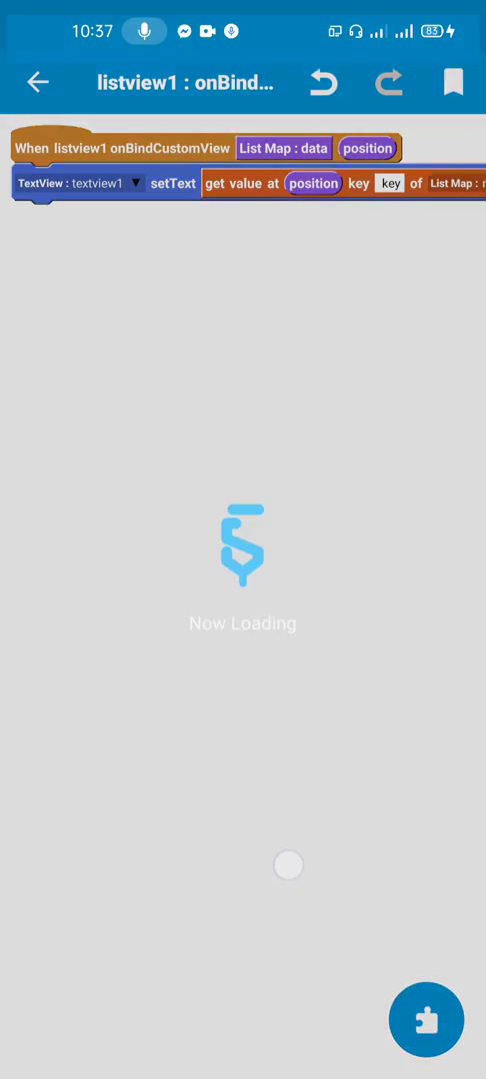
# - Leave the event editor and run the project to build spinner2
pyautogui.click(38, 82)
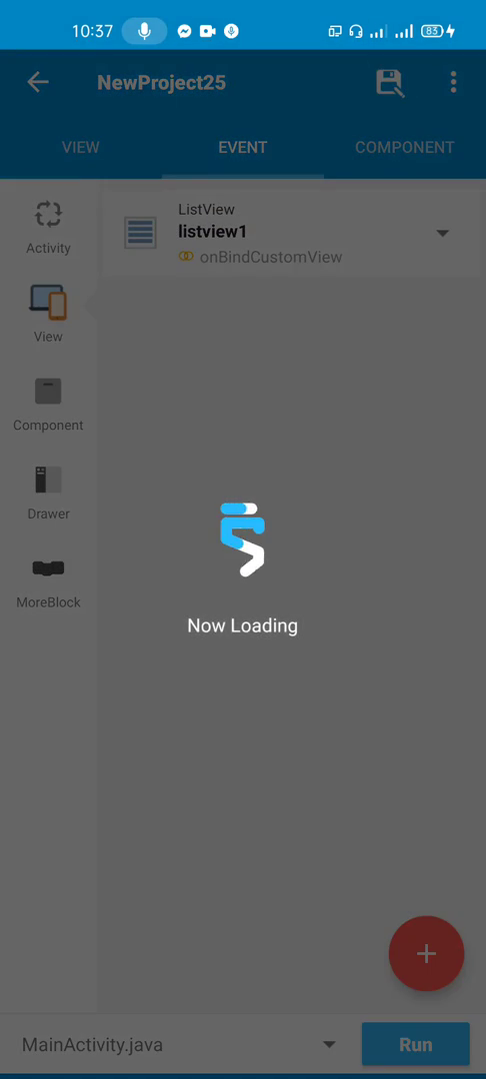
pyautogui.click(416, 1043)
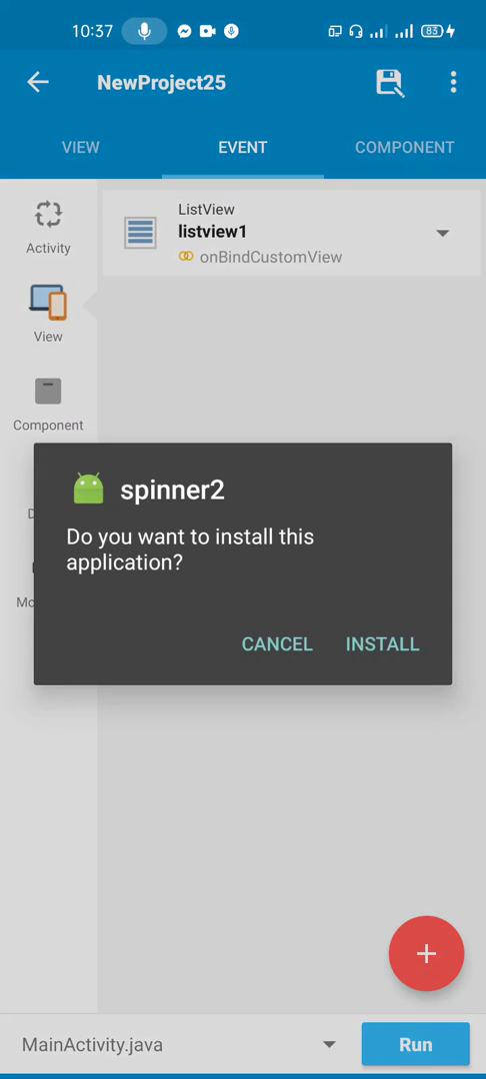
# - Install the built spinner2 package and open the newly installed app
pyautogui.click(382, 644)
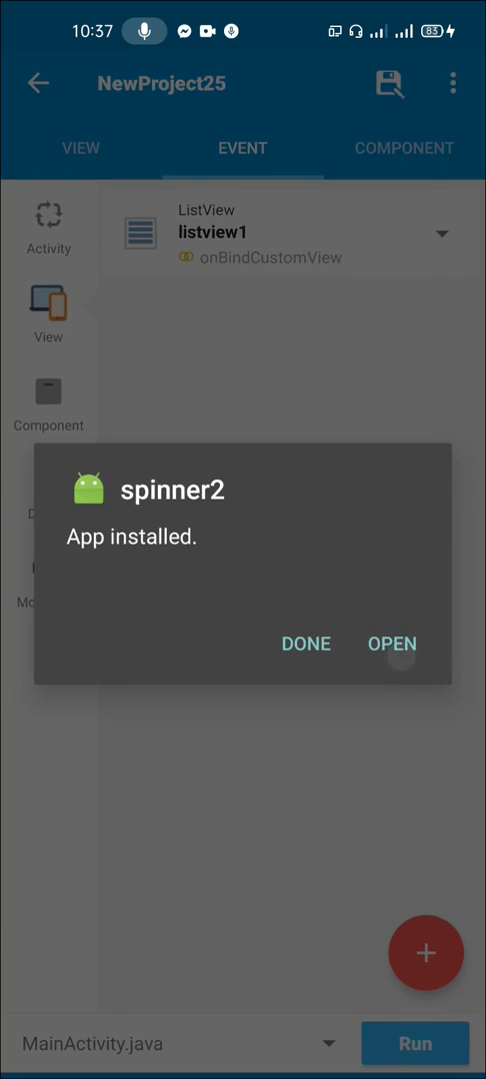
pyautogui.click(391, 643)
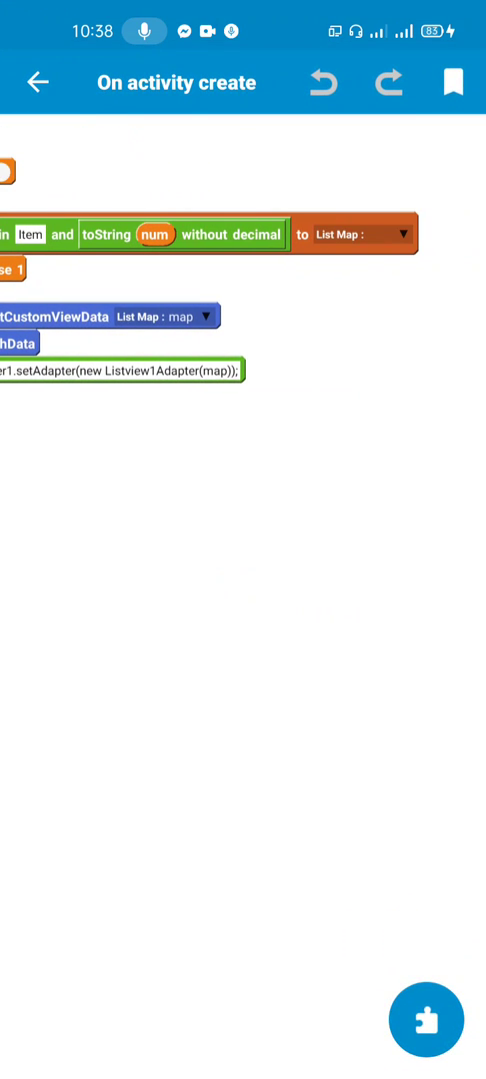
# - Select map as the list feeding the custom view data in On activity create
pyautogui.click(350, 232)
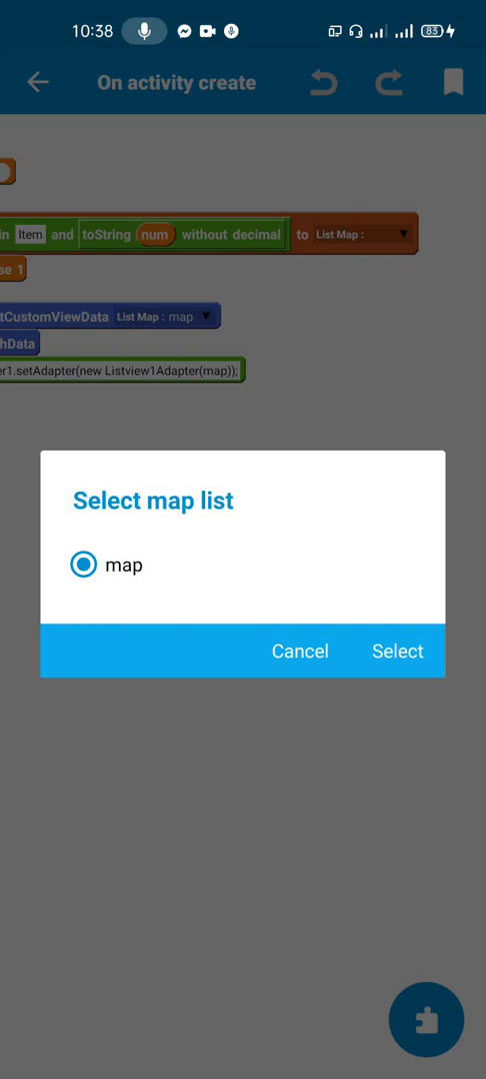
pyautogui.click(396, 652)
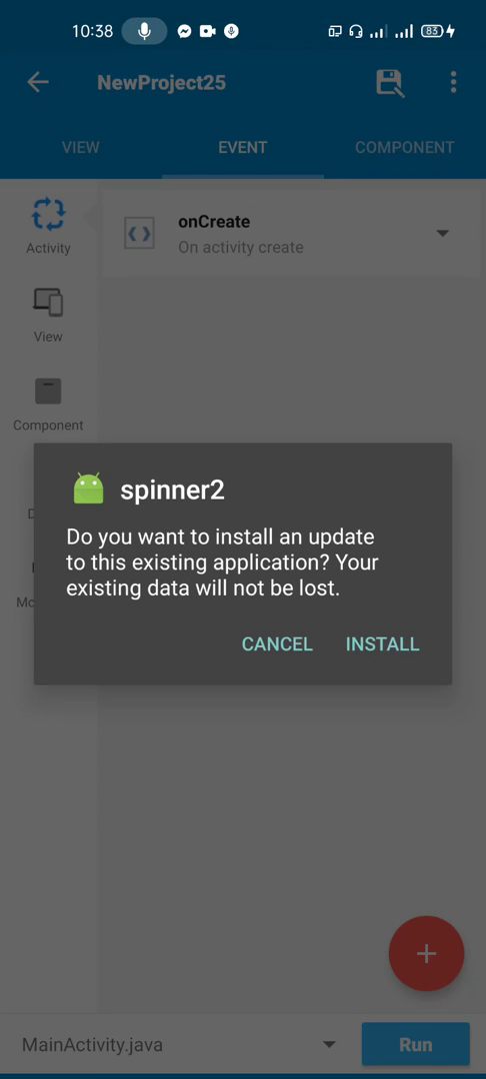
# - Install the updated spinner2 build and open it on the device
pyautogui.click(382, 643)
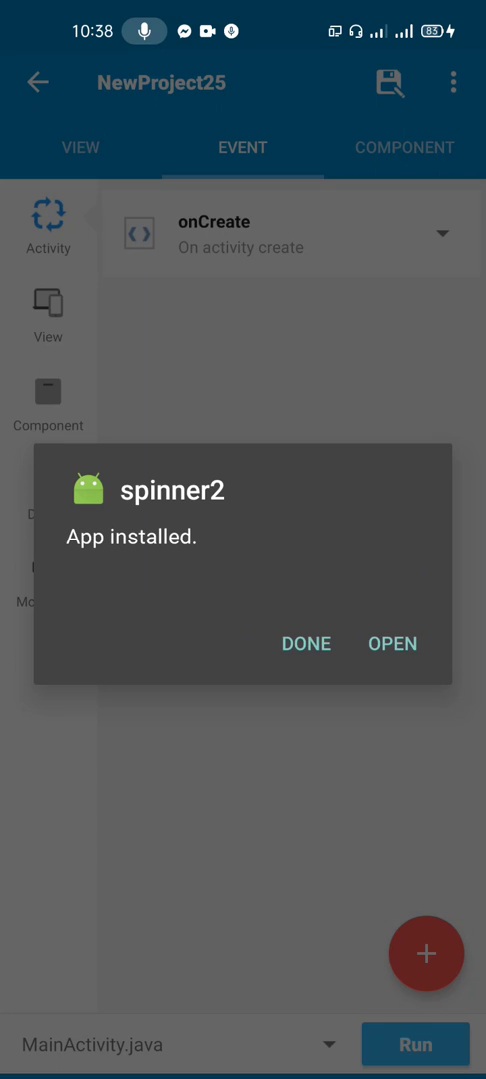
pyautogui.click(391, 643)
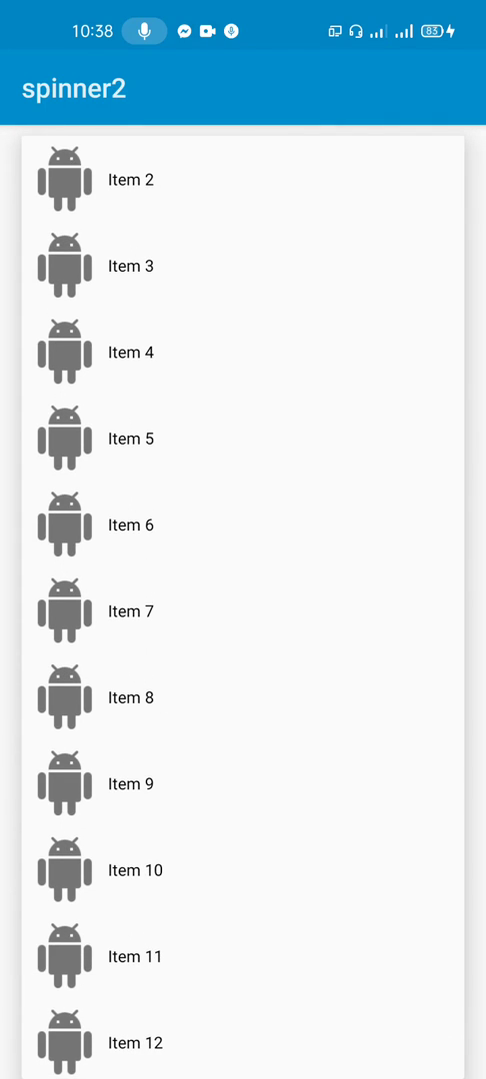
# - Scroll the app's icon item list, then return to Sketchware's main.xml layout with the Spinner
pyautogui.scroll(-3)
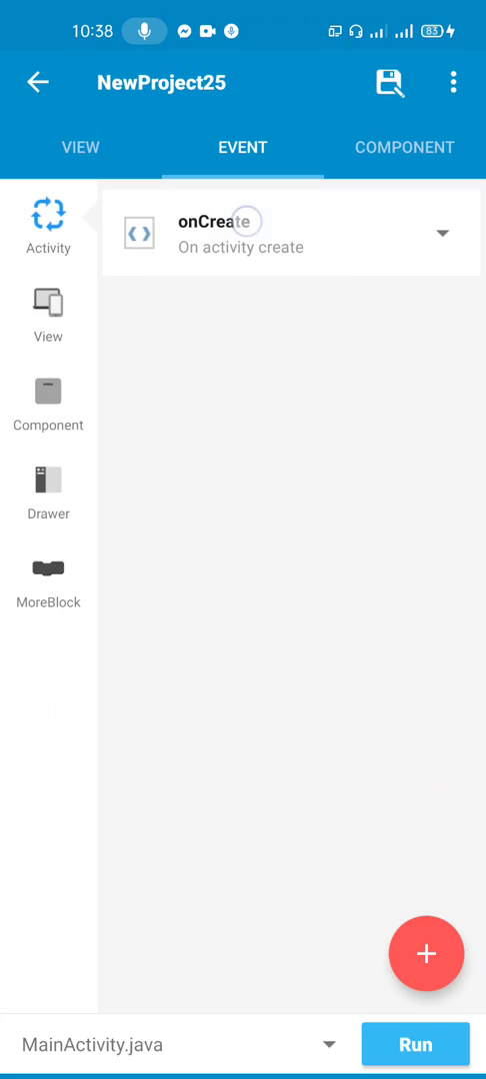
pyautogui.click(289, 232)
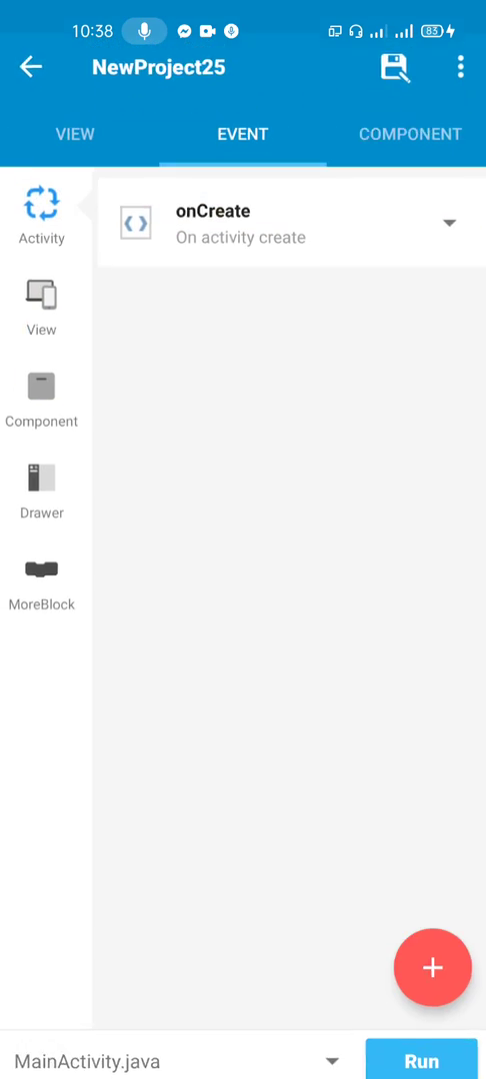
pyautogui.click(80, 133)
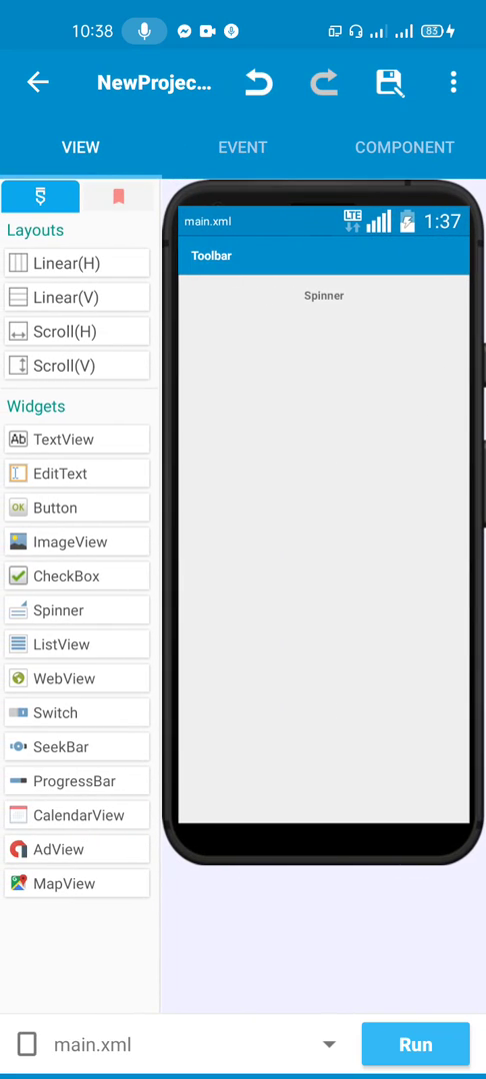